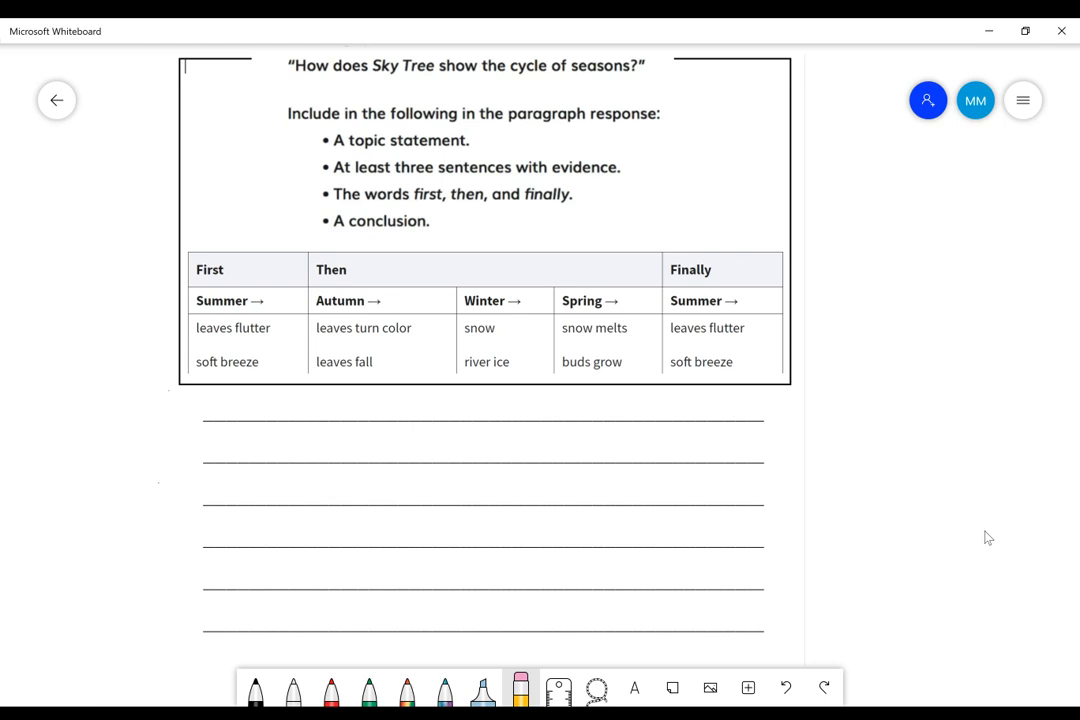
pyautogui.moveTo(140, 312)
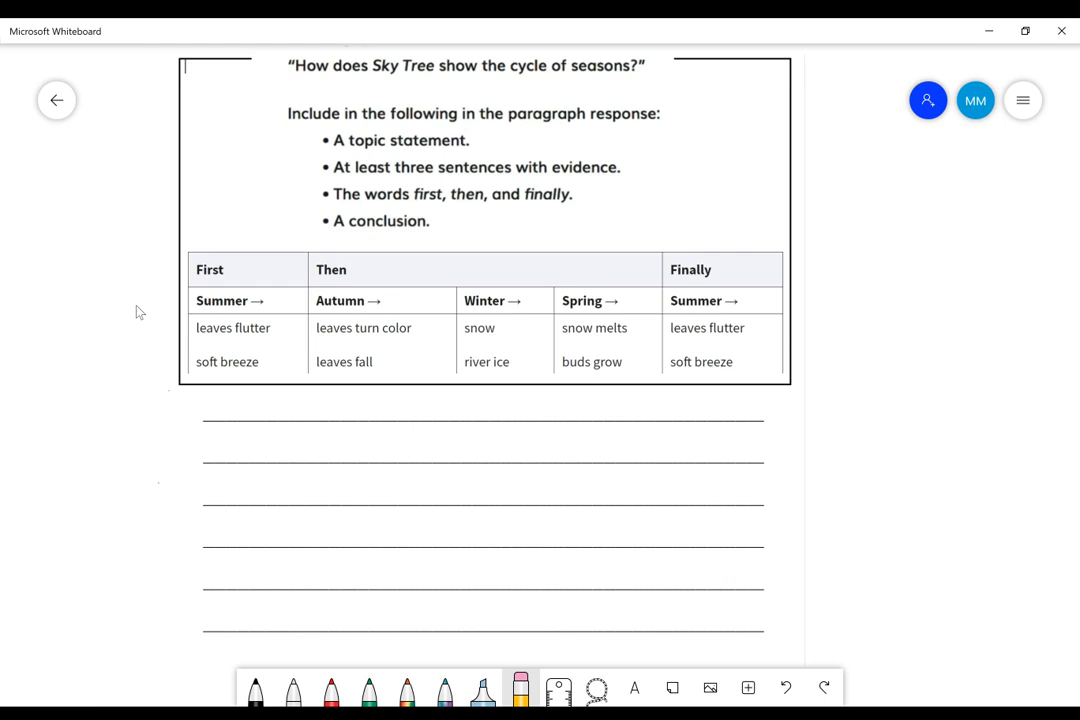
pyautogui.moveTo(250, 272)
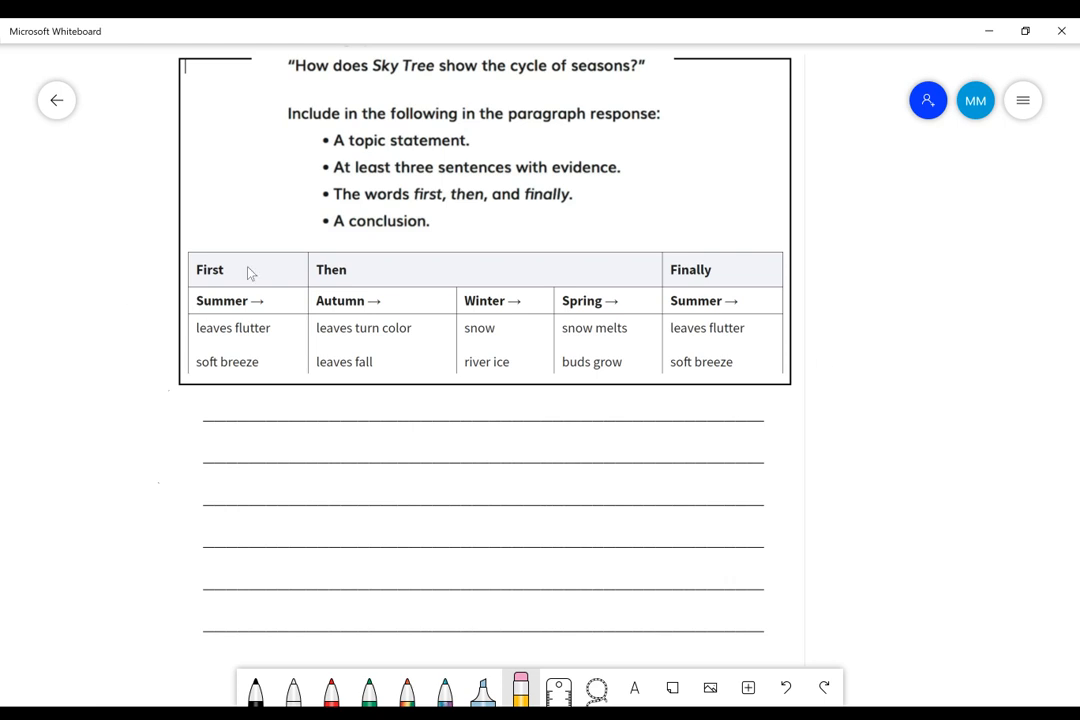
pyautogui.moveTo(238, 376)
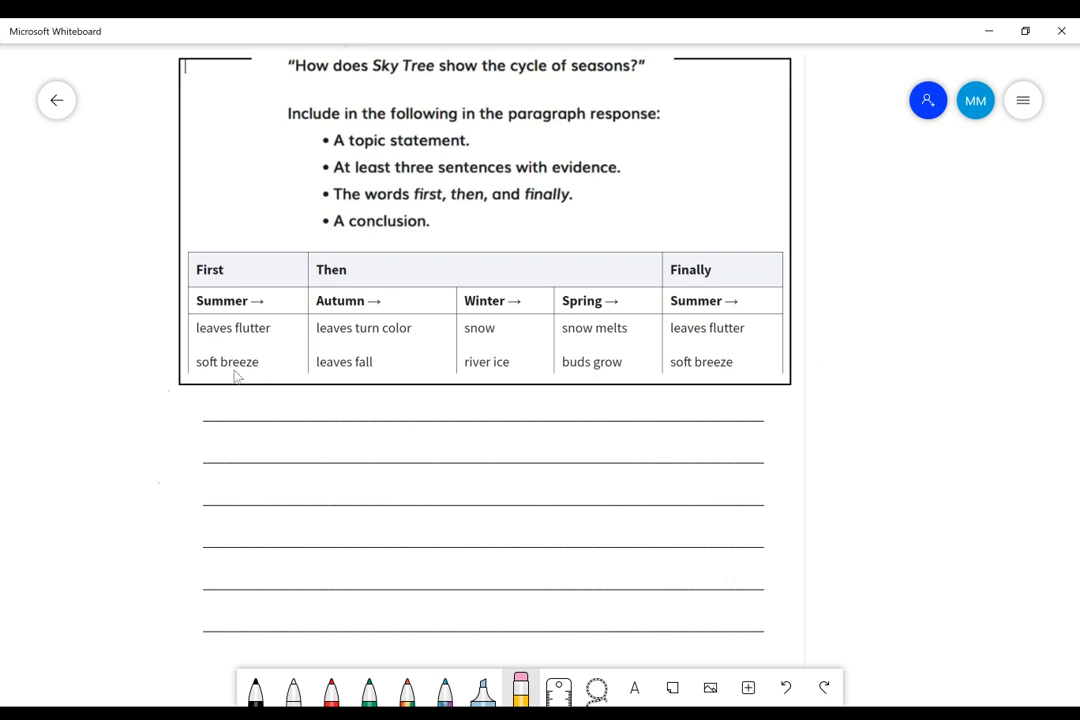
pyautogui.moveTo(302, 360)
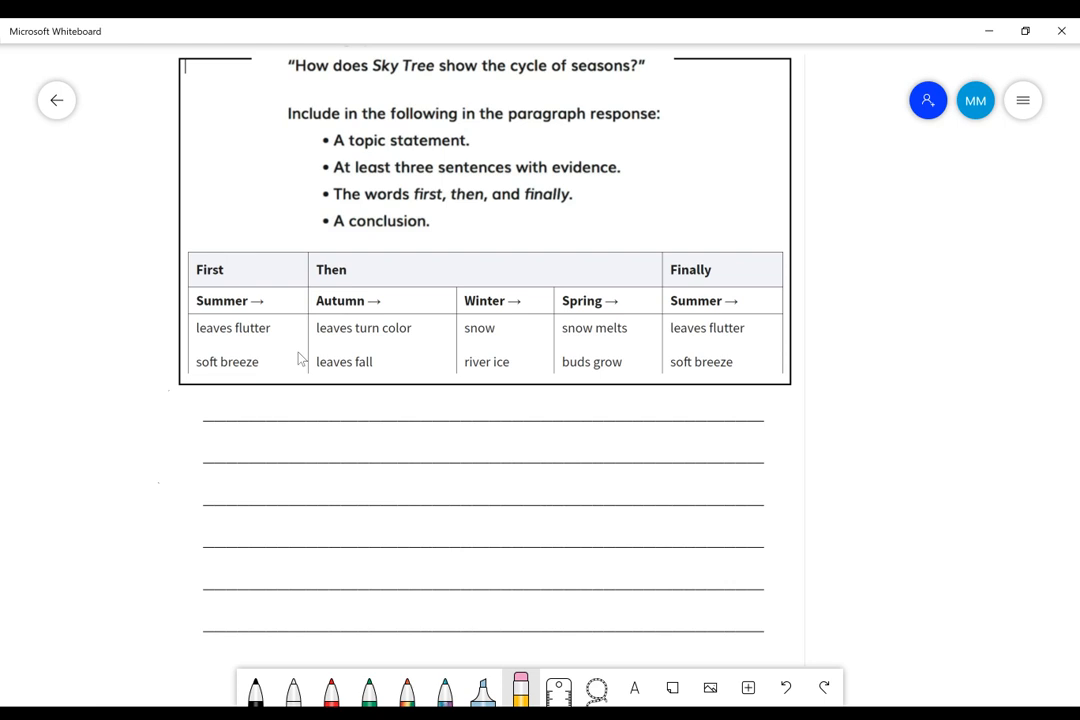
pyautogui.moveTo(268, 382)
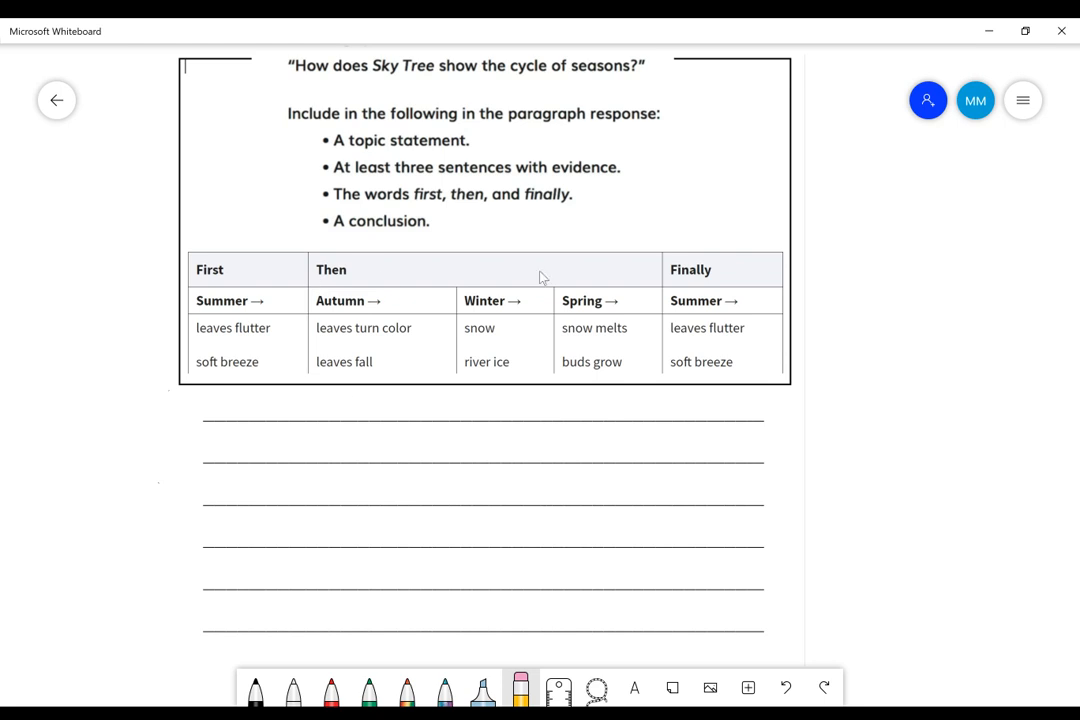
pyautogui.moveTo(548, 384)
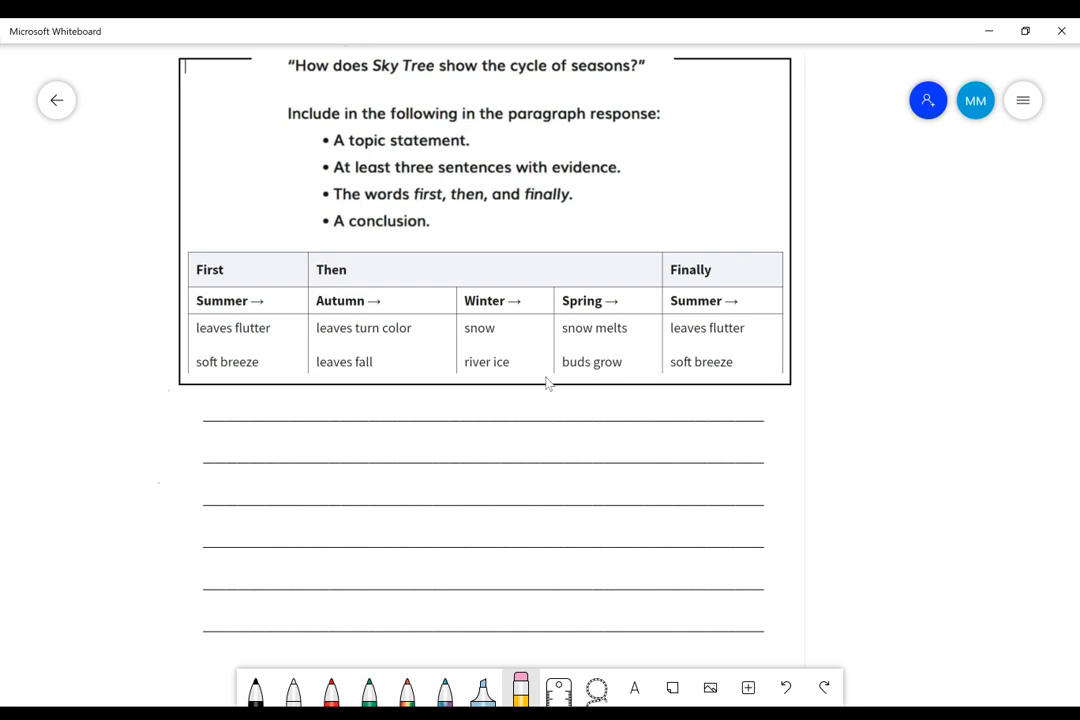
pyautogui.moveTo(800, 308)
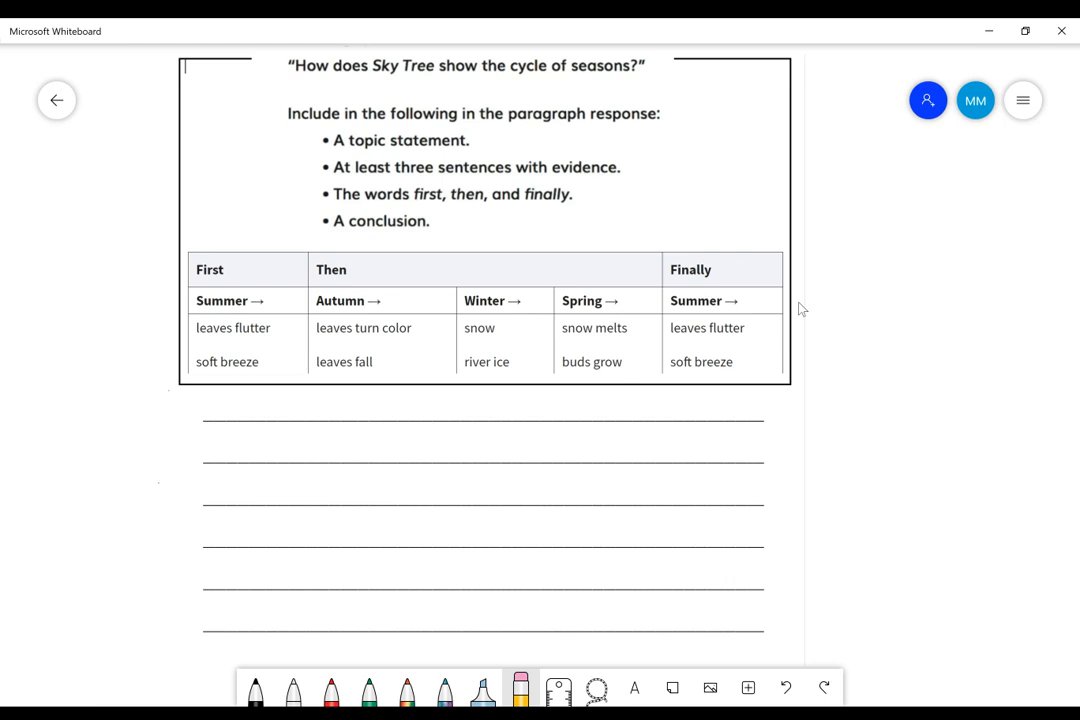
pyautogui.moveTo(800, 436)
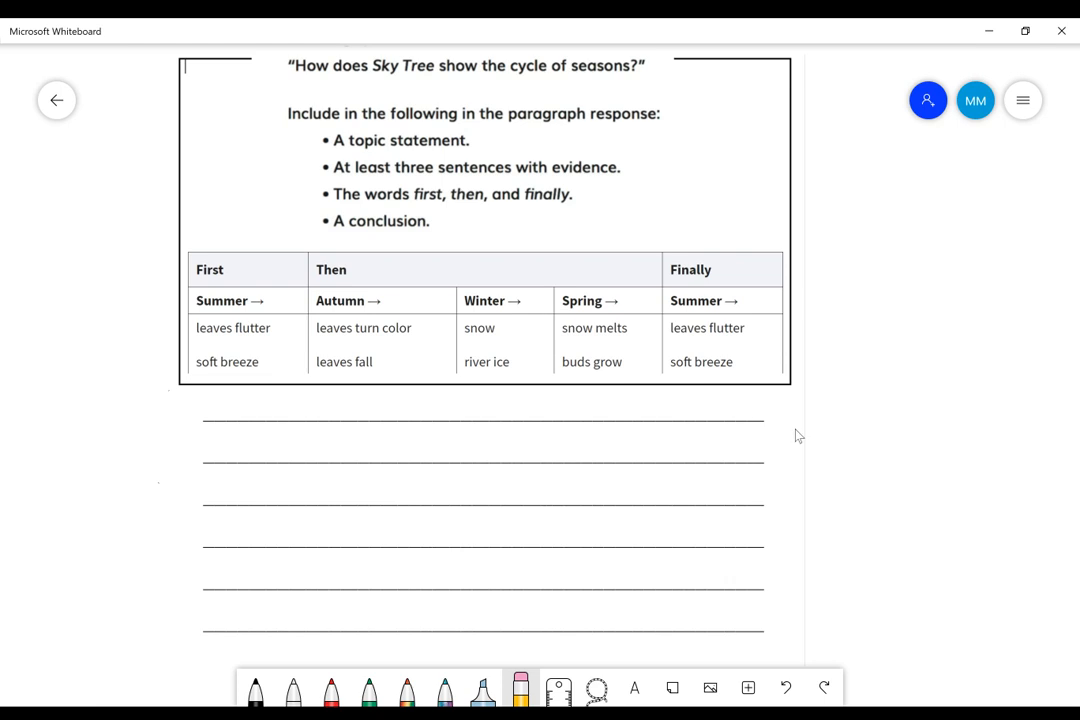
pyautogui.moveTo(764, 334)
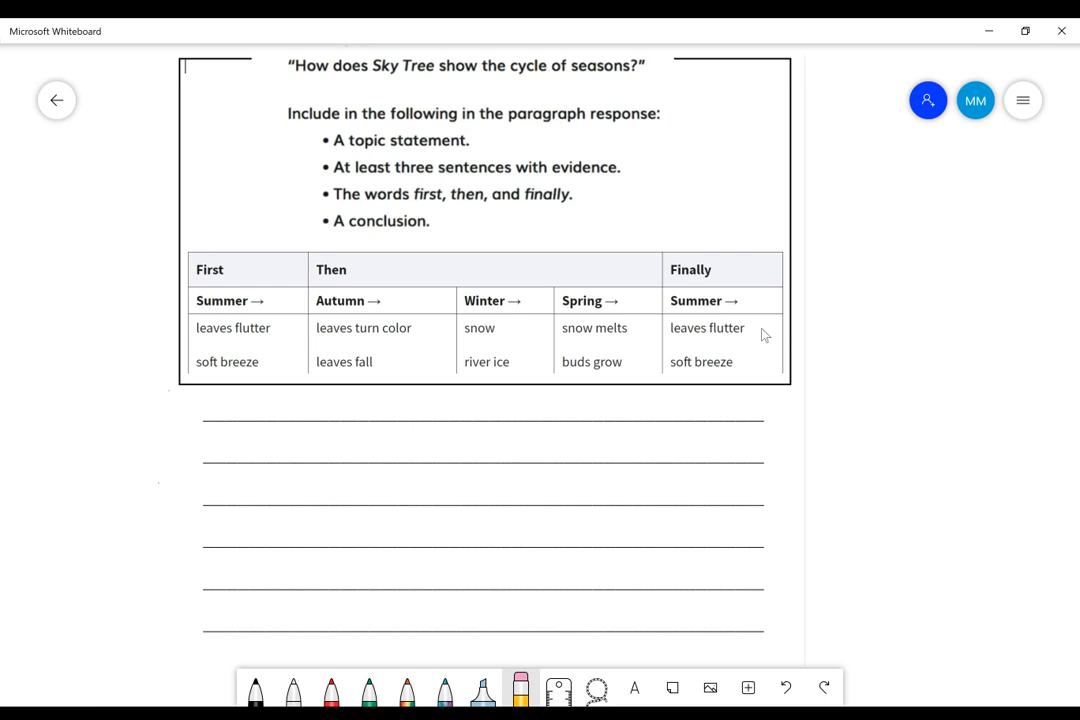
pyautogui.moveTo(770, 350)
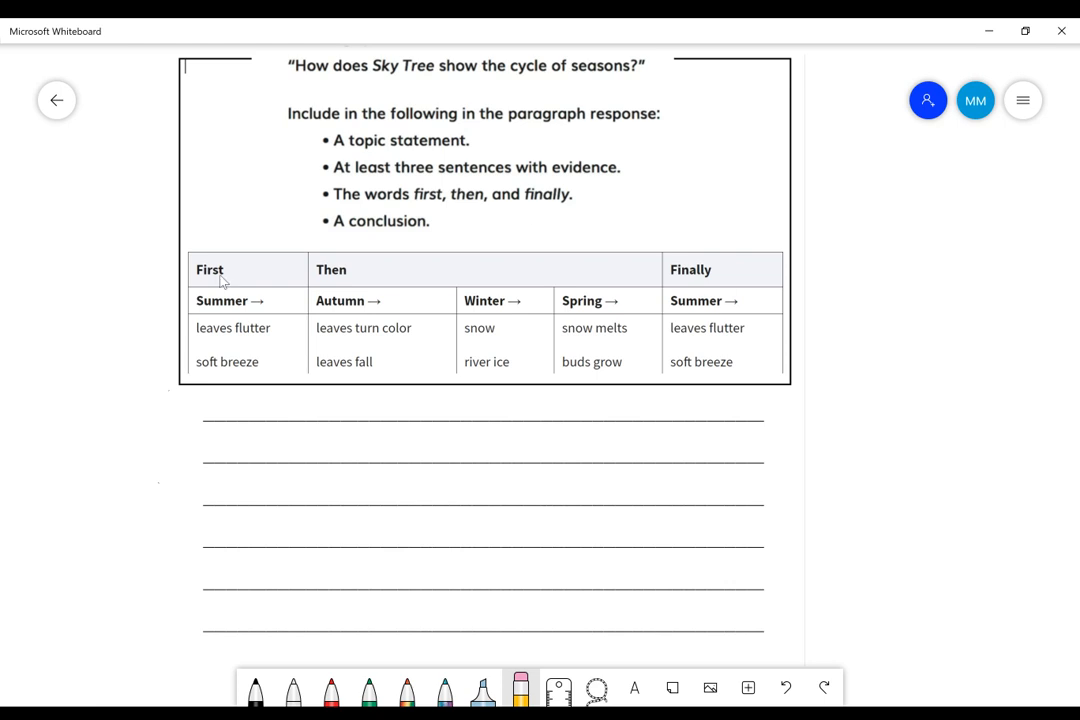
pyautogui.moveTo(508, 304)
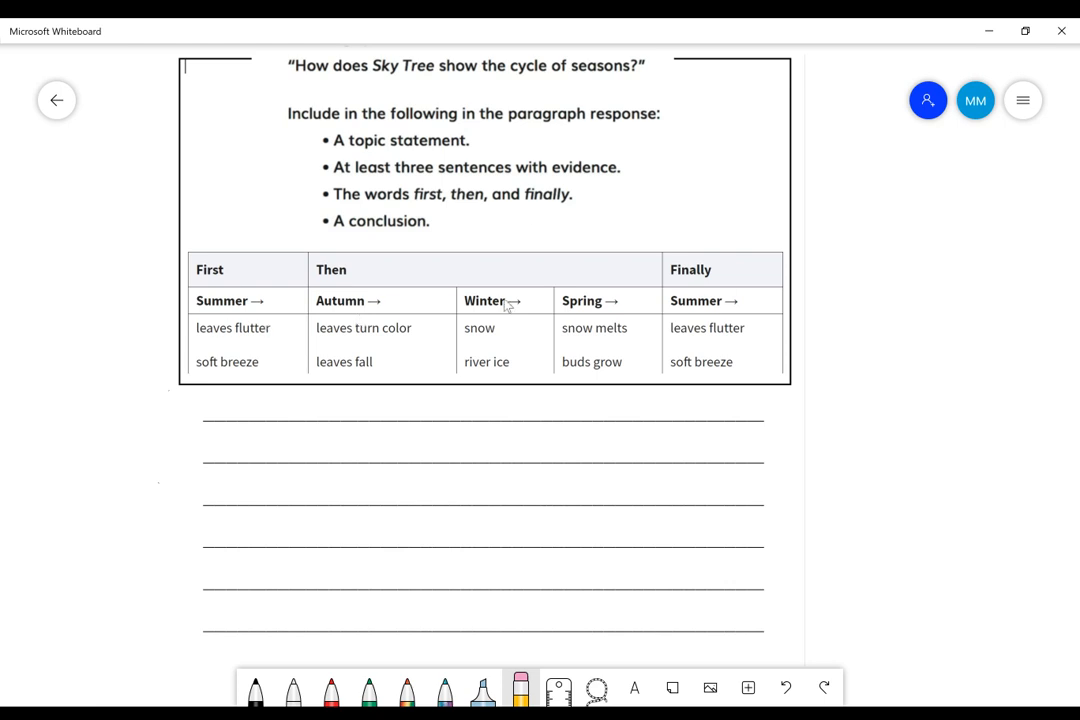
pyautogui.moveTo(608, 318)
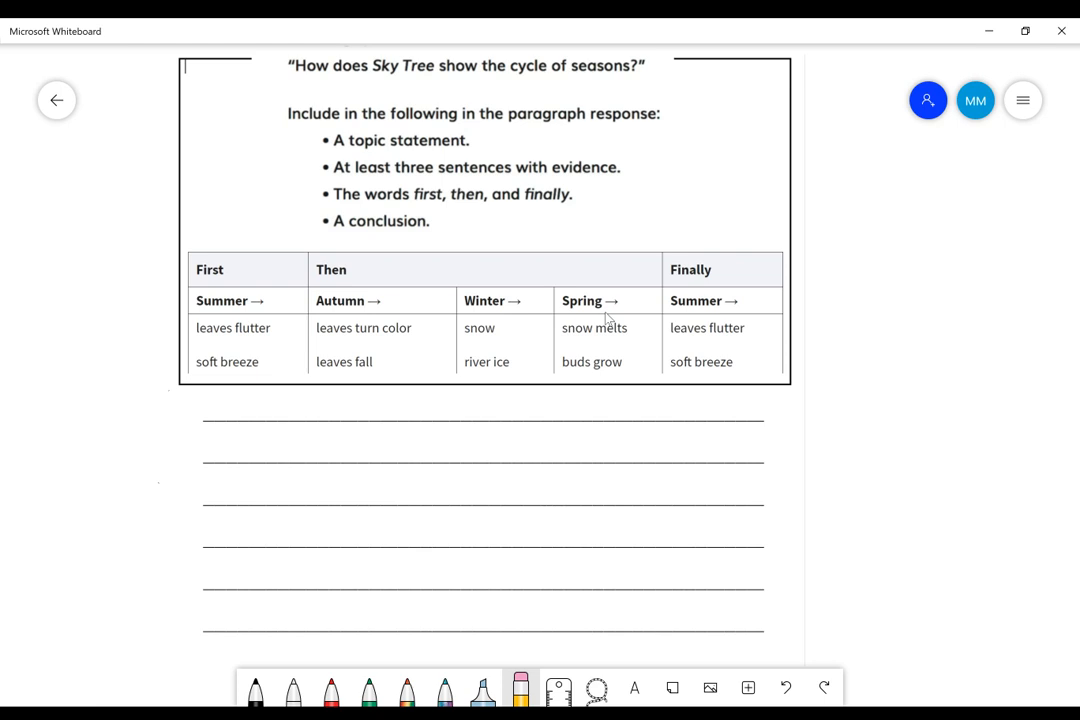
pyautogui.moveTo(360, 78)
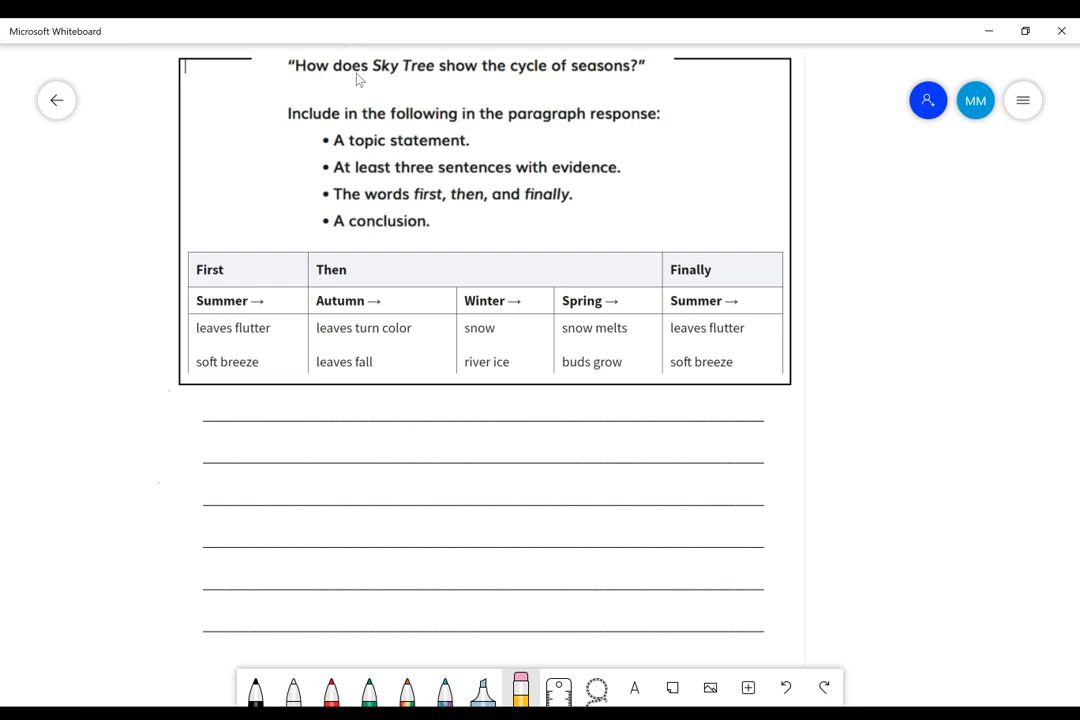
pyautogui.moveTo(508, 90)
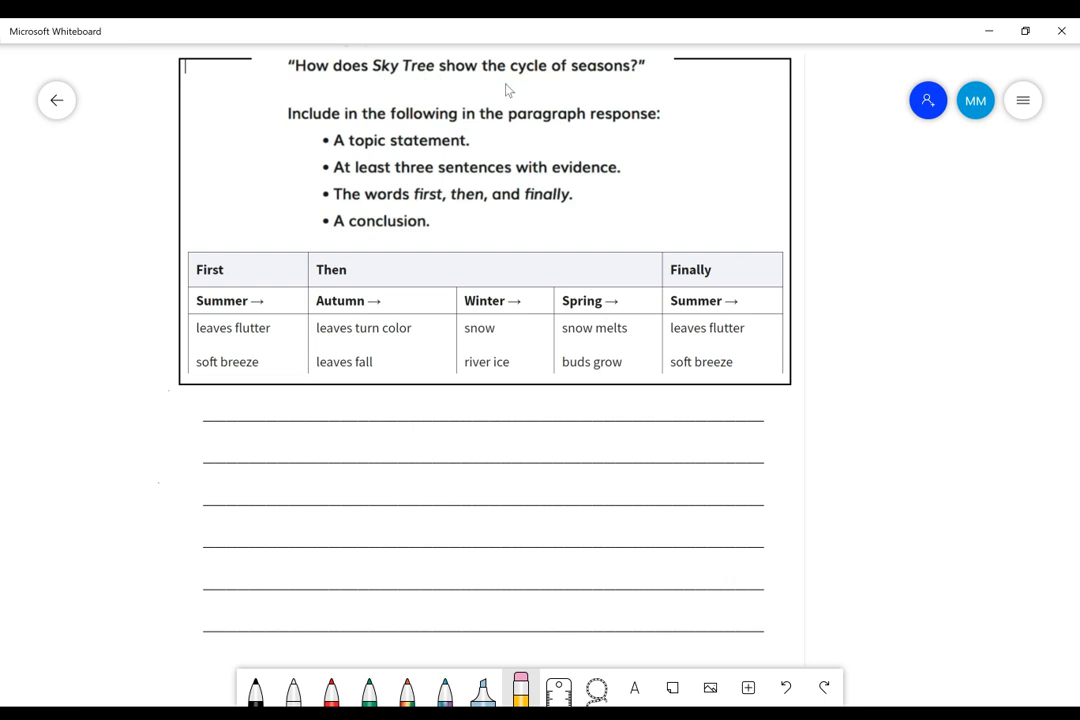
pyautogui.moveTo(650, 88)
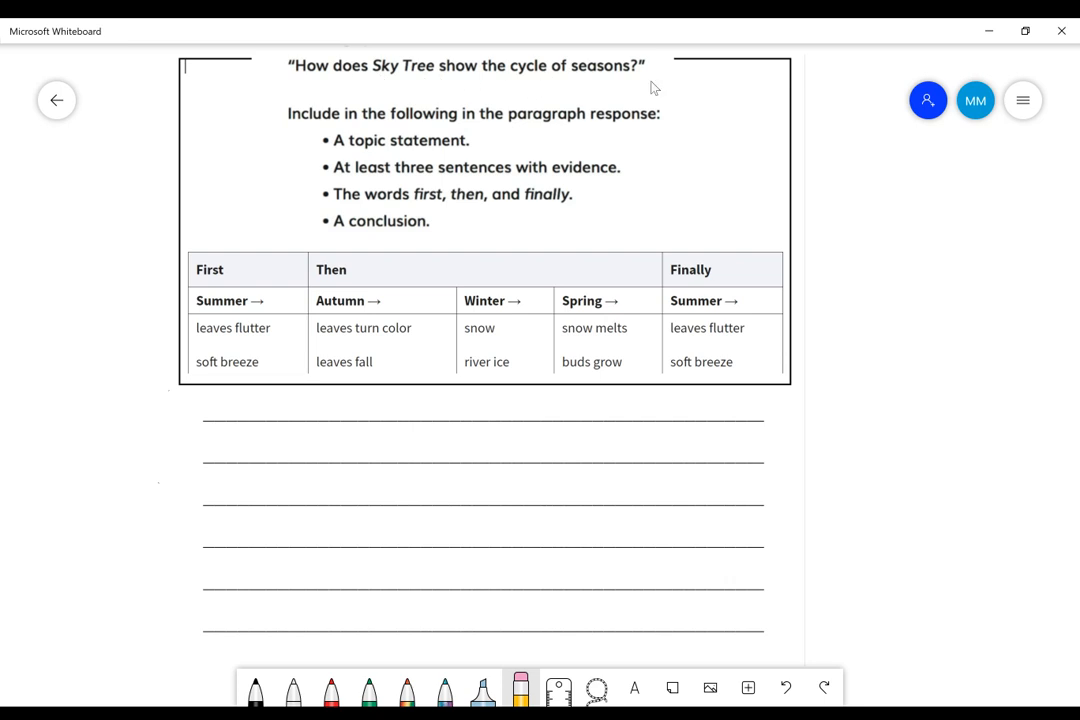
pyautogui.moveTo(536, 96)
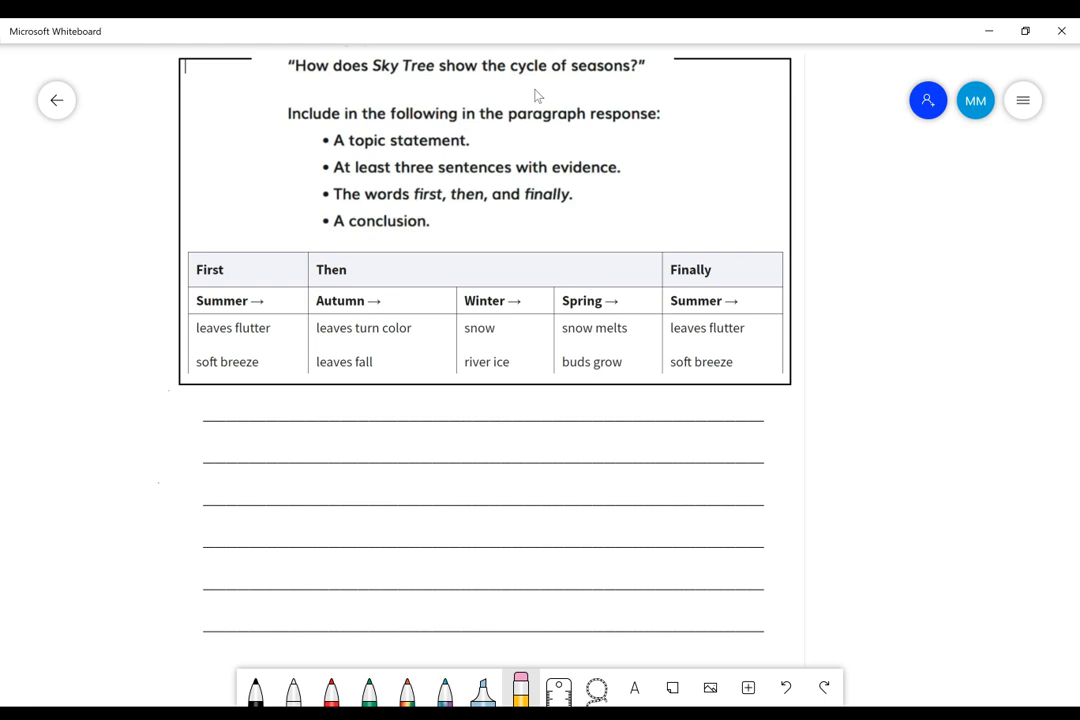
pyautogui.moveTo(668, 384)
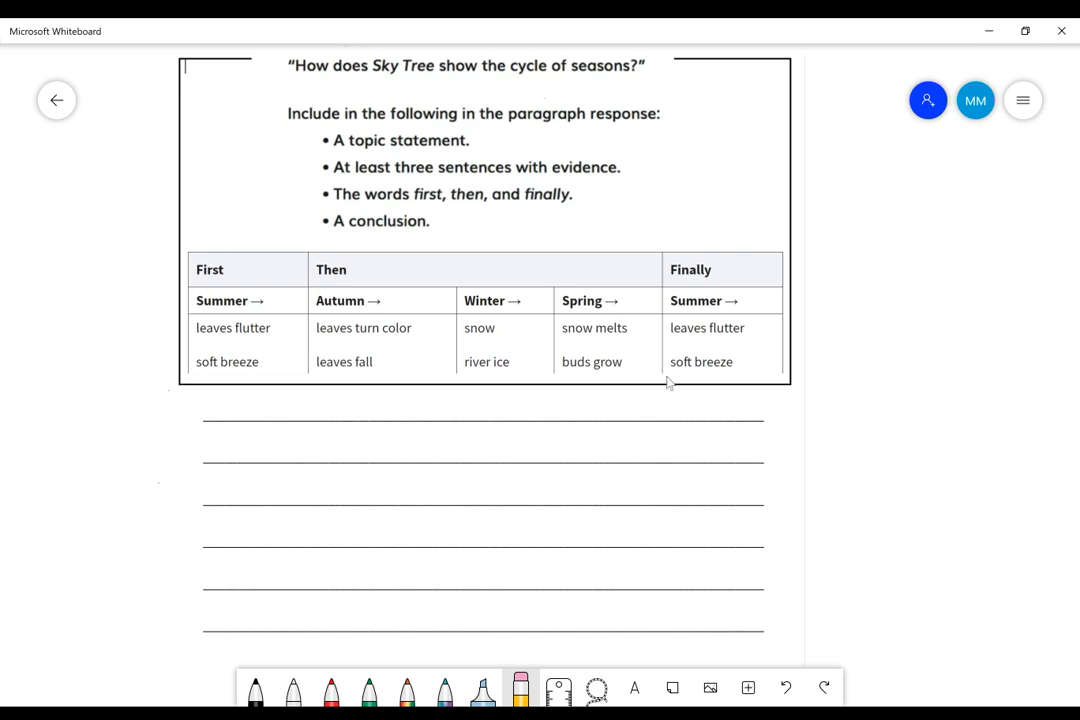
pyautogui.moveTo(196, 236)
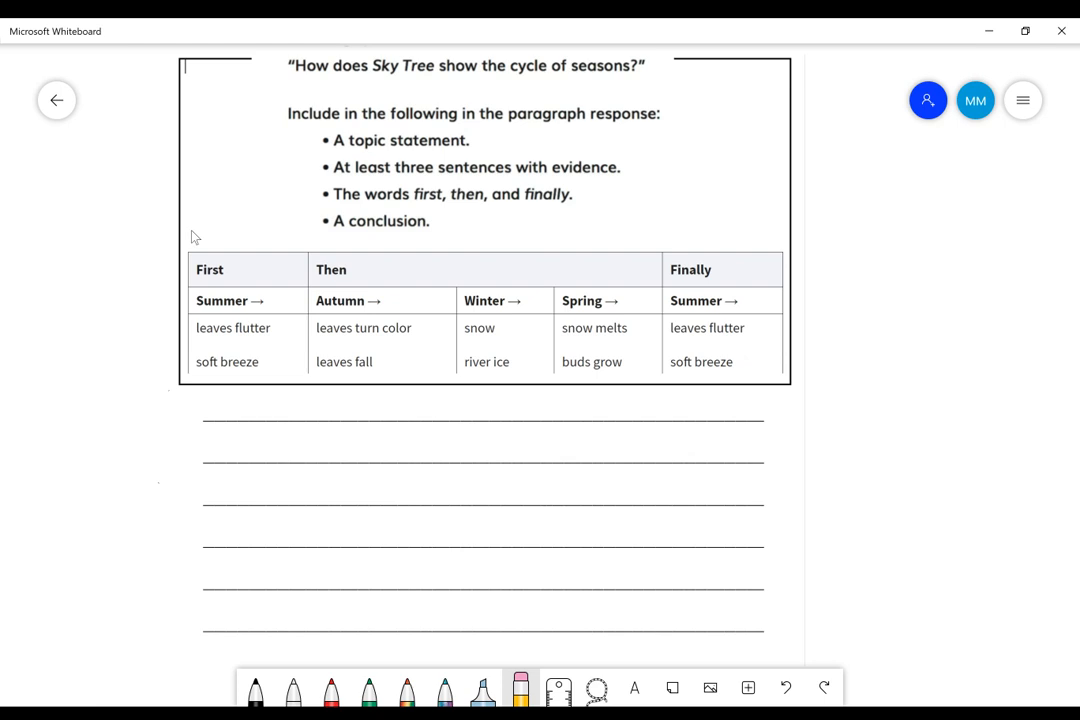
pyautogui.moveTo(288, 240)
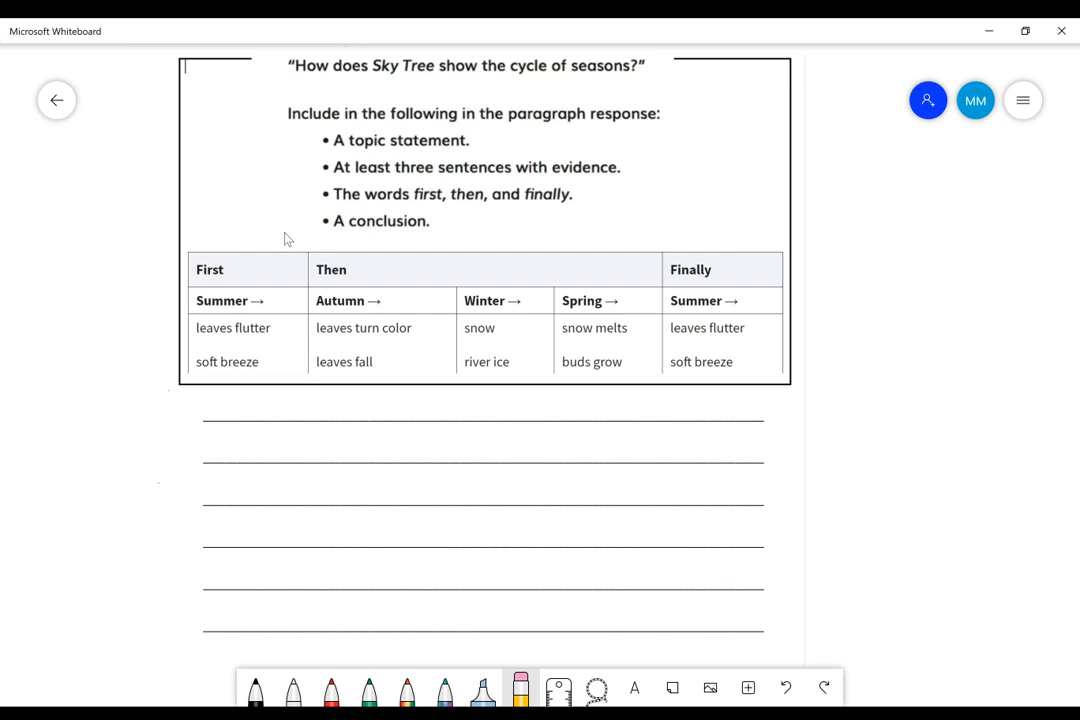
pyautogui.moveTo(880, 342)
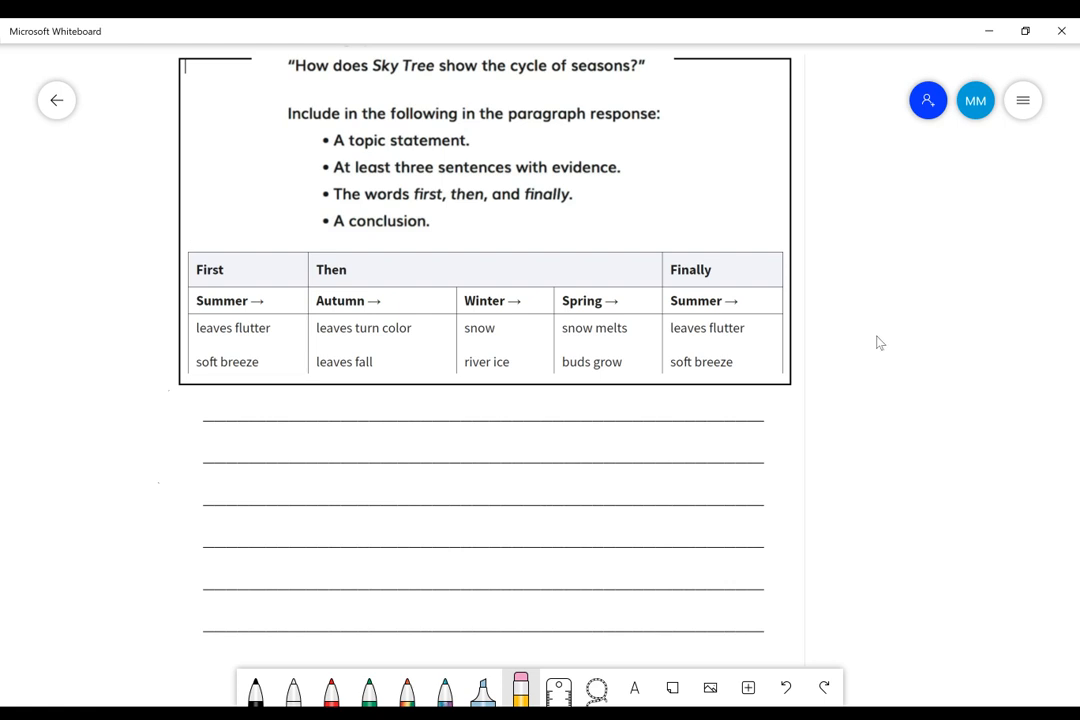
pyautogui.moveTo(420, 40)
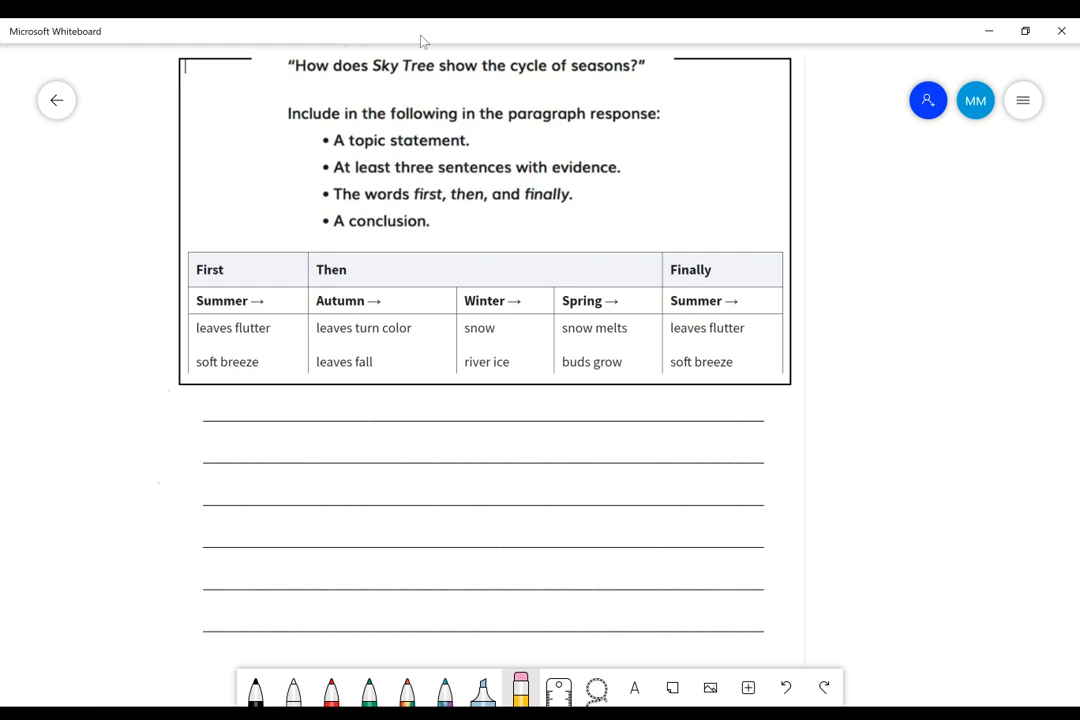
pyautogui.moveTo(410, 112)
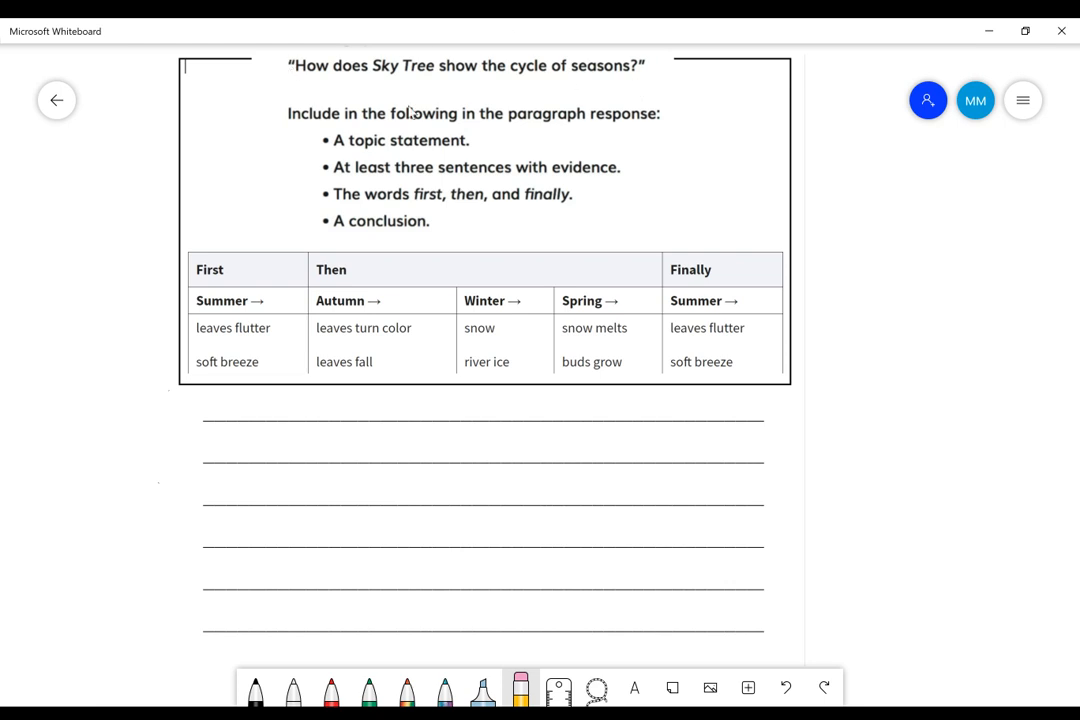
pyautogui.moveTo(424, 84)
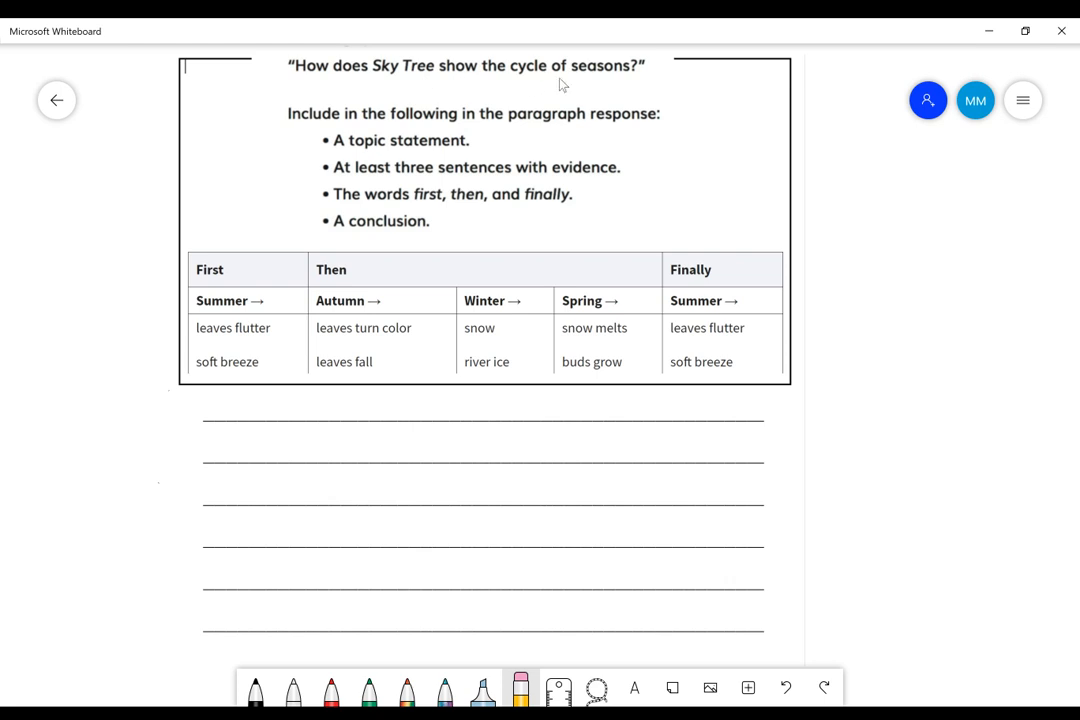
pyautogui.moveTo(632, 80)
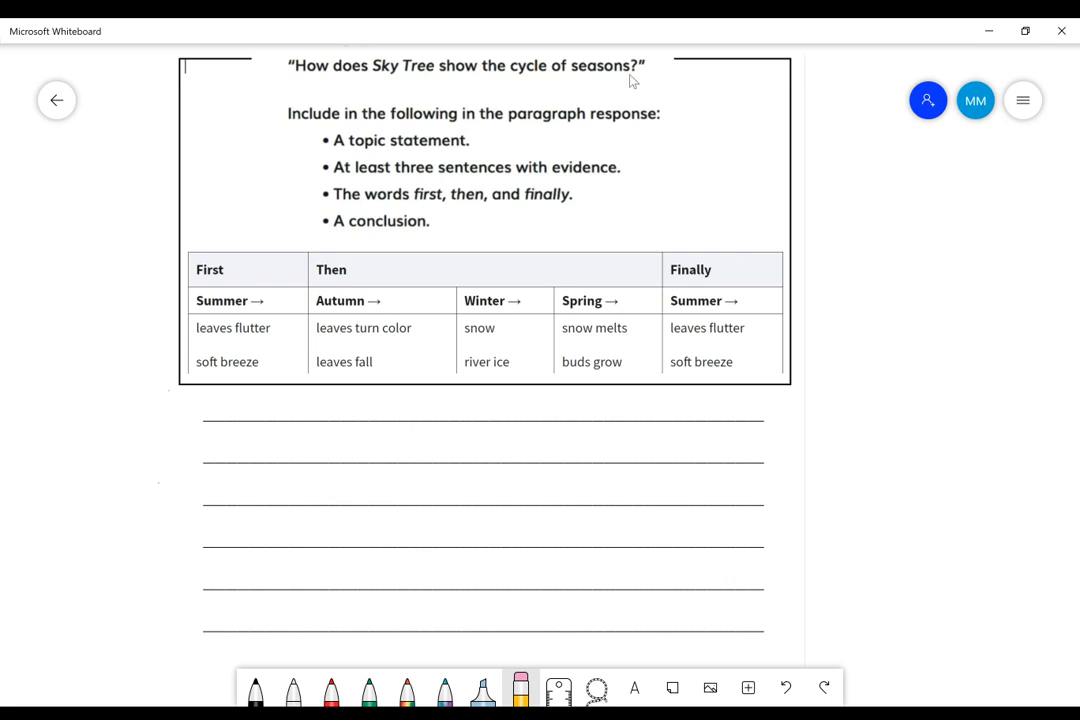
pyautogui.moveTo(356, 118)
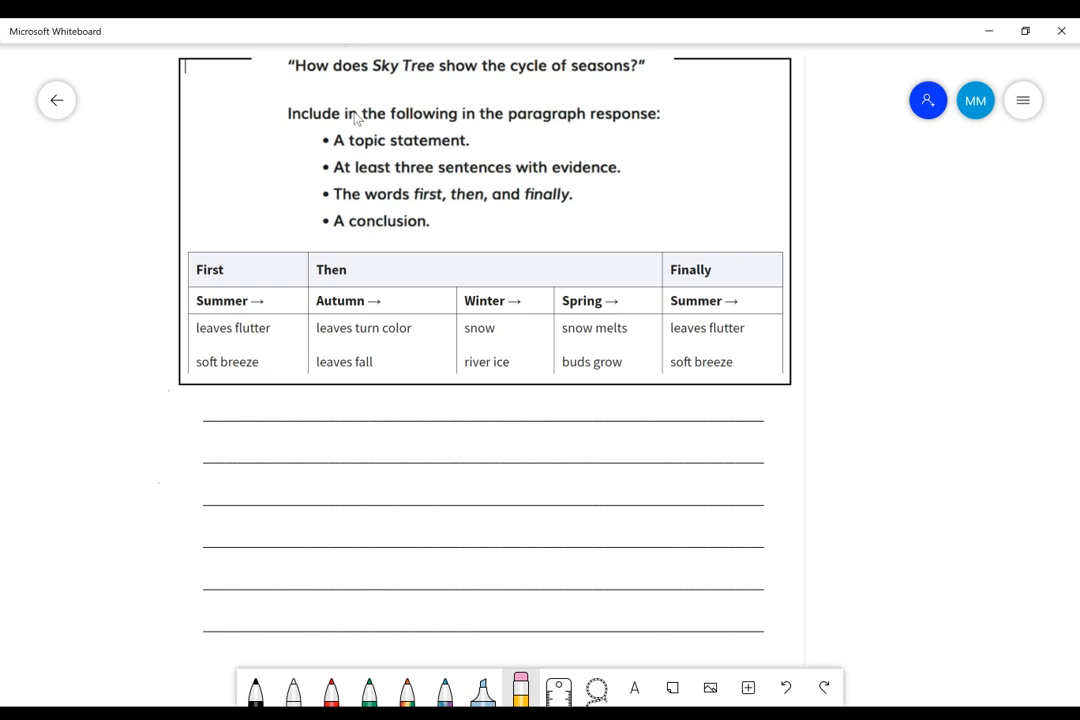
pyautogui.moveTo(368, 128)
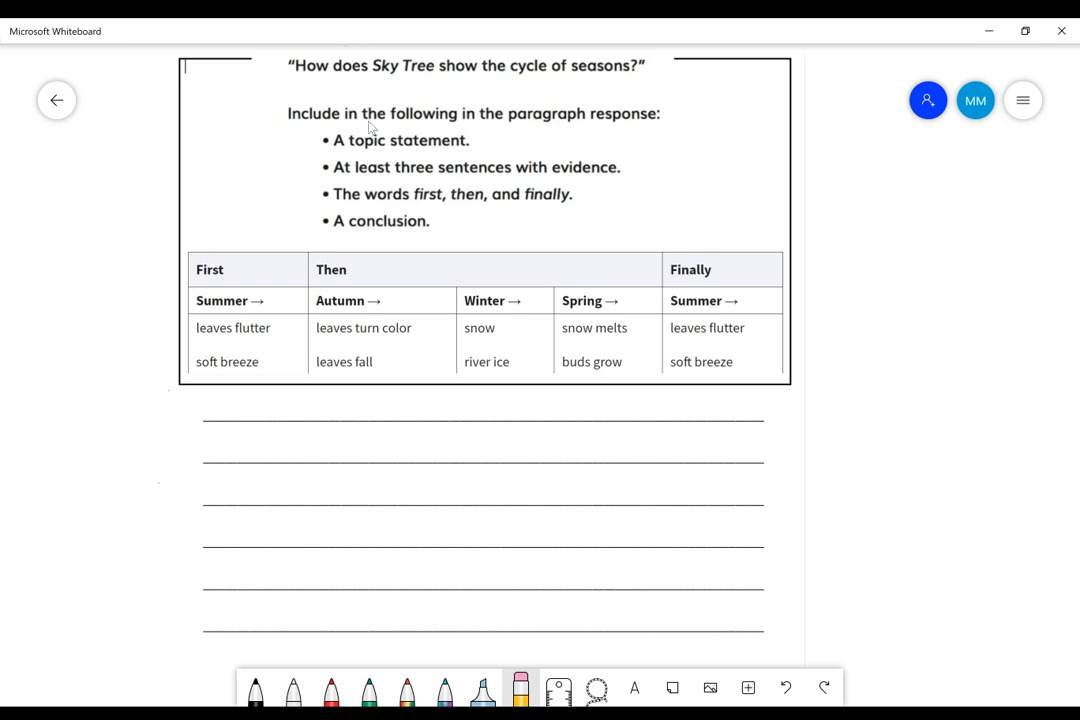
pyautogui.moveTo(420, 24)
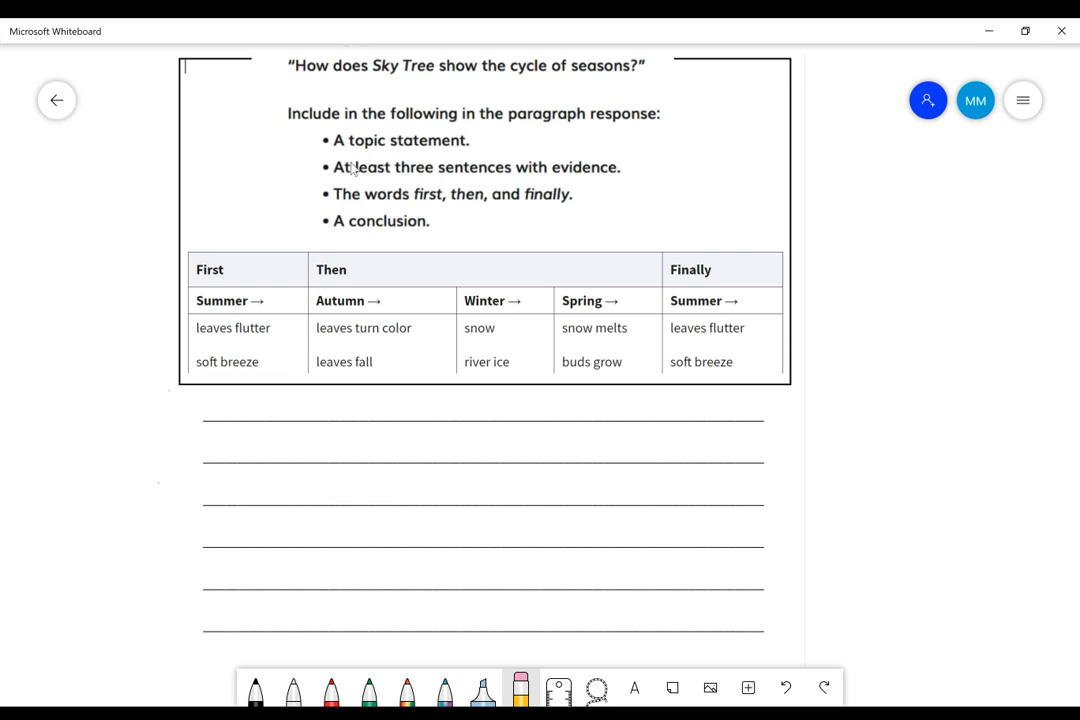
pyautogui.moveTo(590, 182)
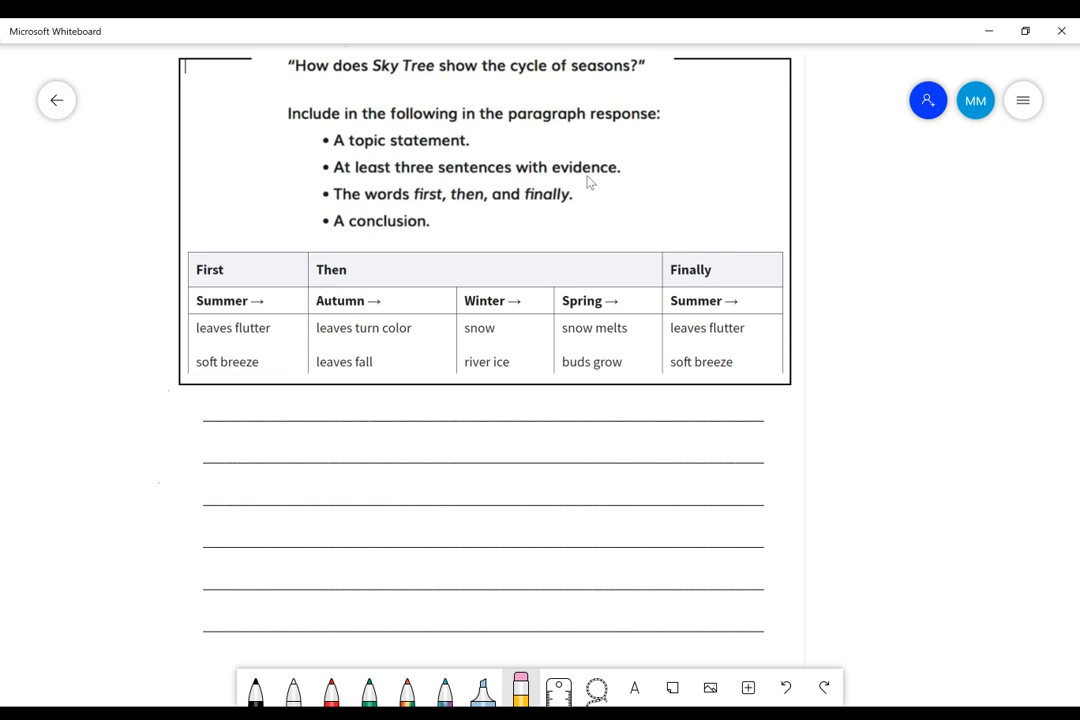
pyautogui.moveTo(370, 214)
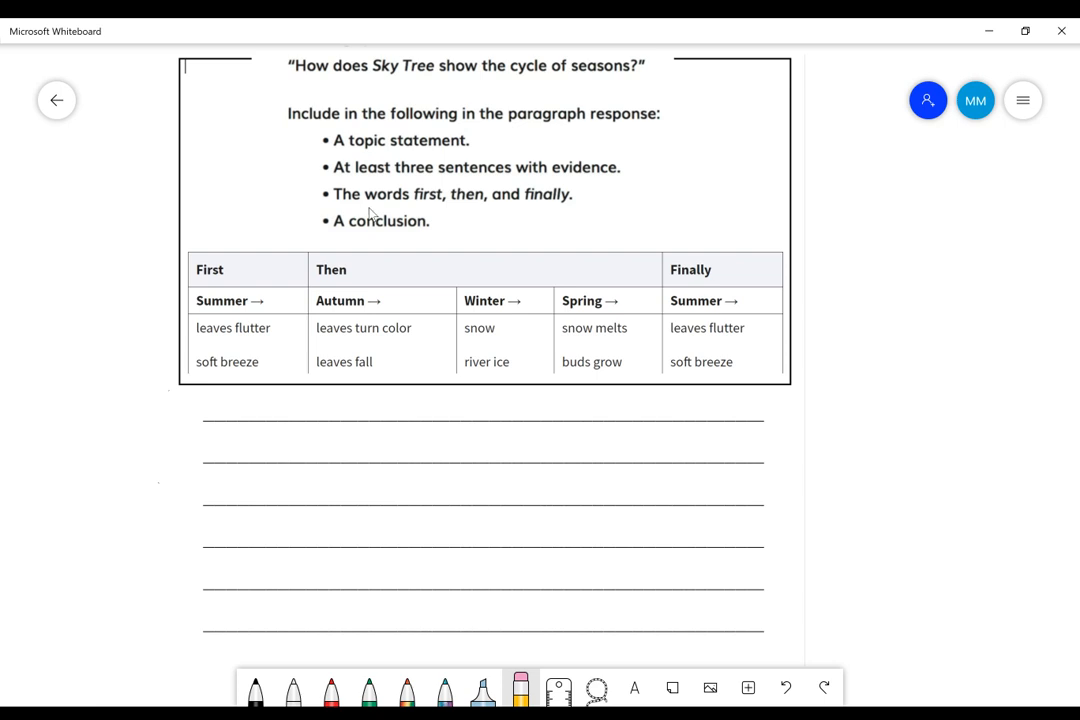
pyautogui.moveTo(322, 256)
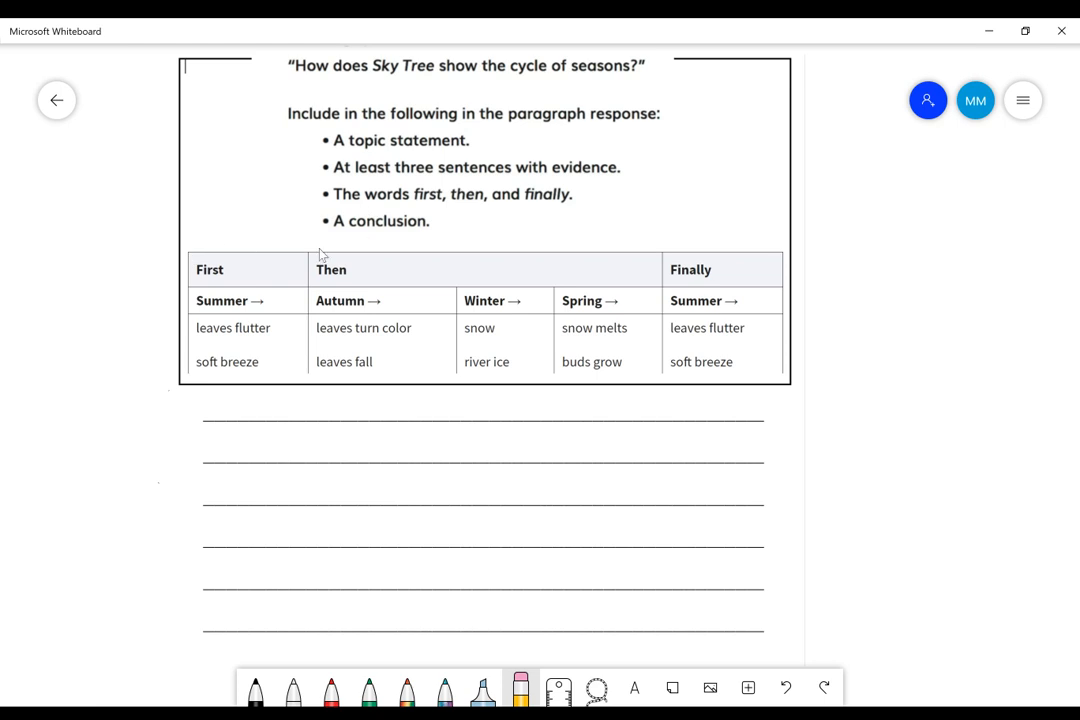
pyautogui.moveTo(724, 288)
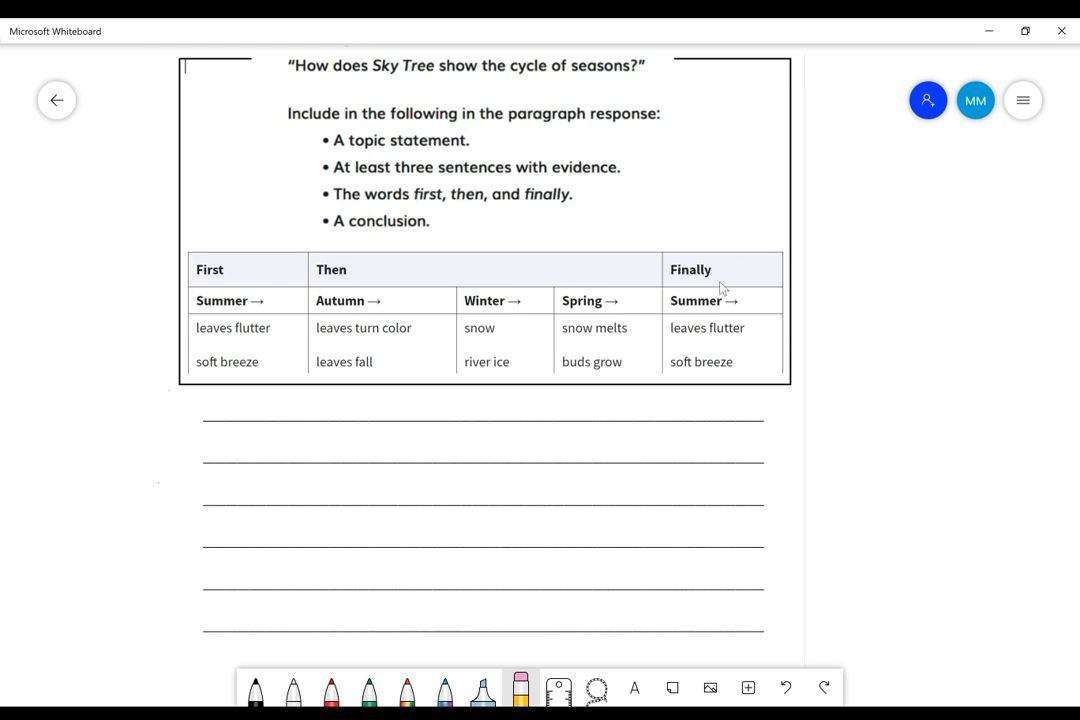
pyautogui.moveTo(322, 236)
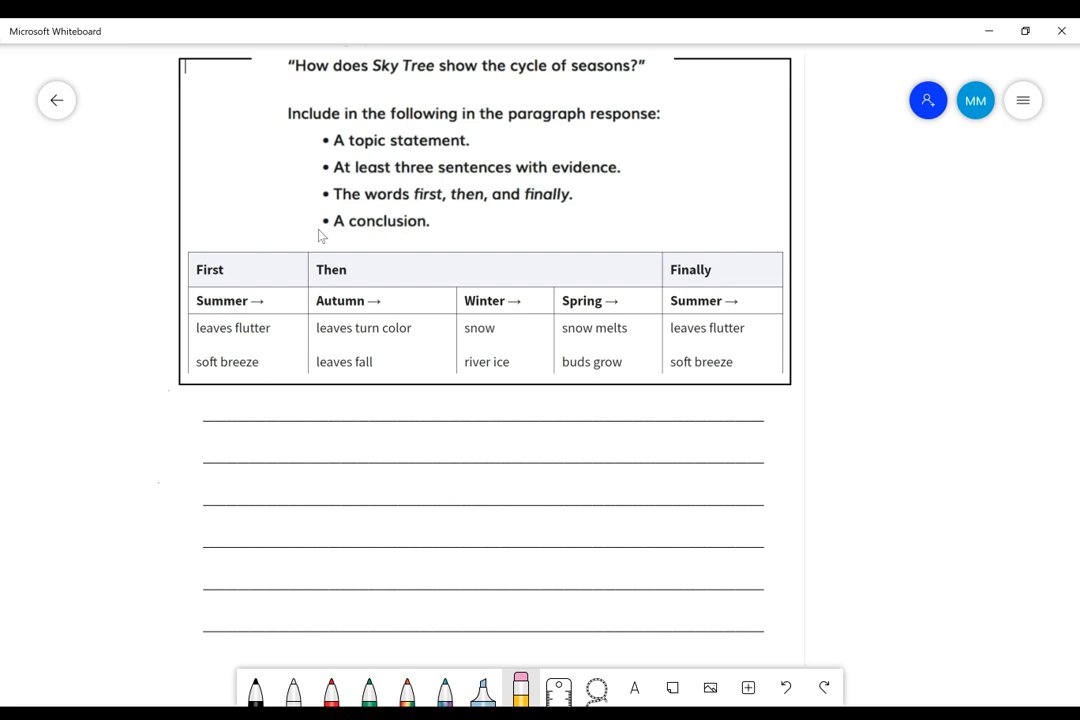
pyautogui.moveTo(426, 238)
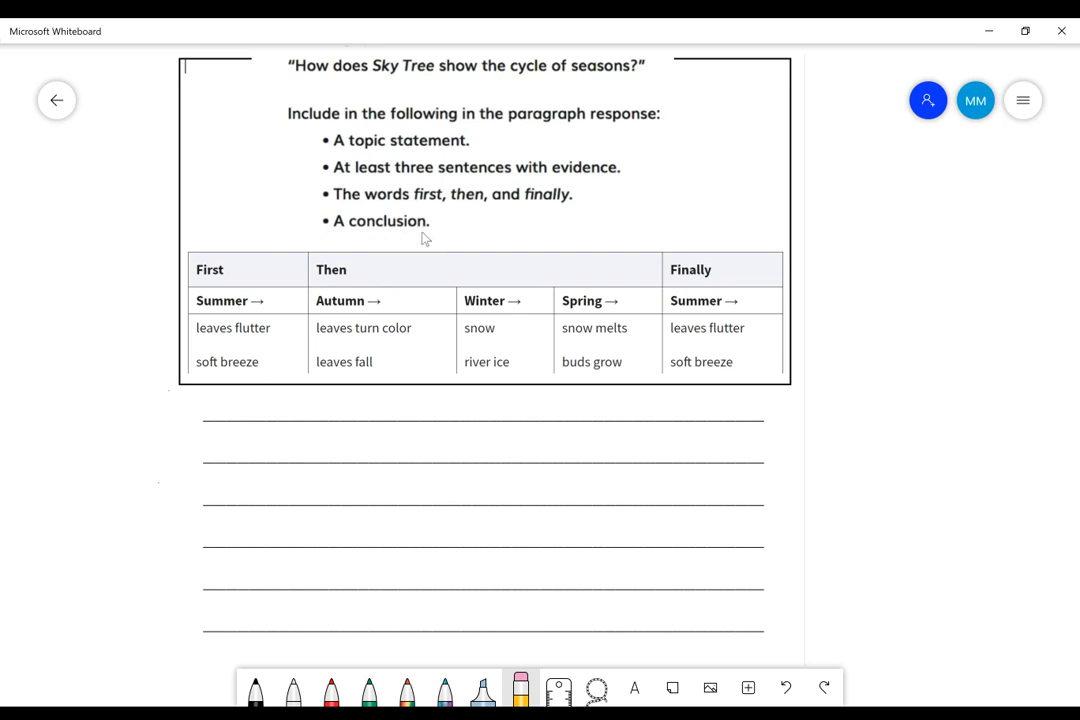
pyautogui.moveTo(442, 156)
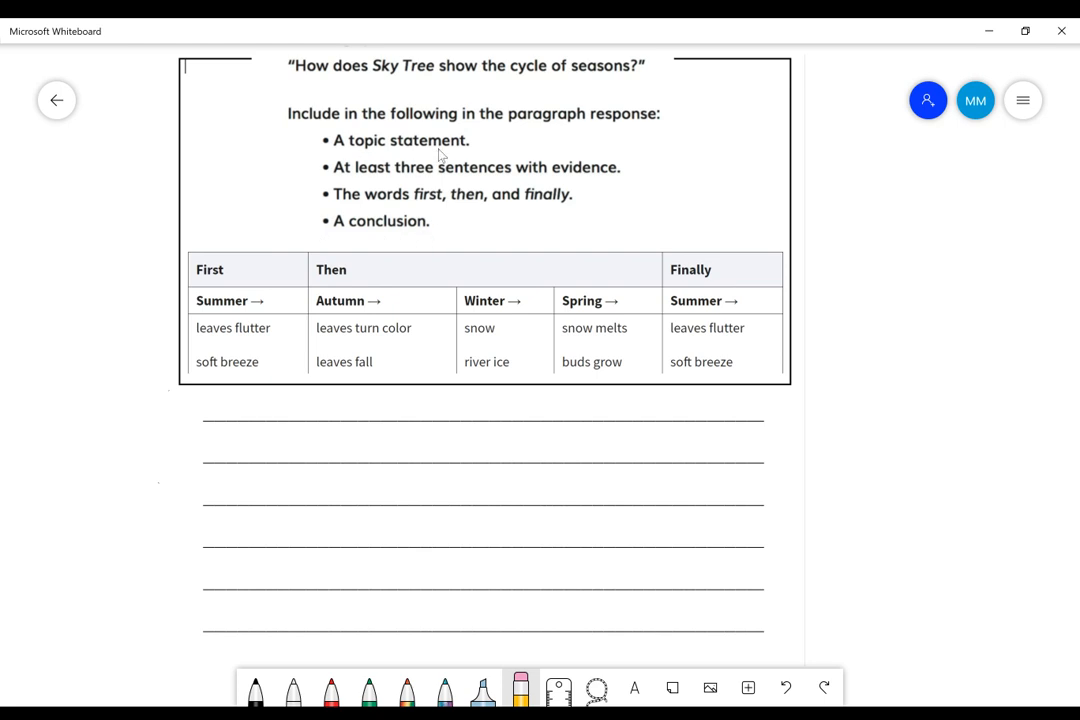
pyautogui.moveTo(768, 192)
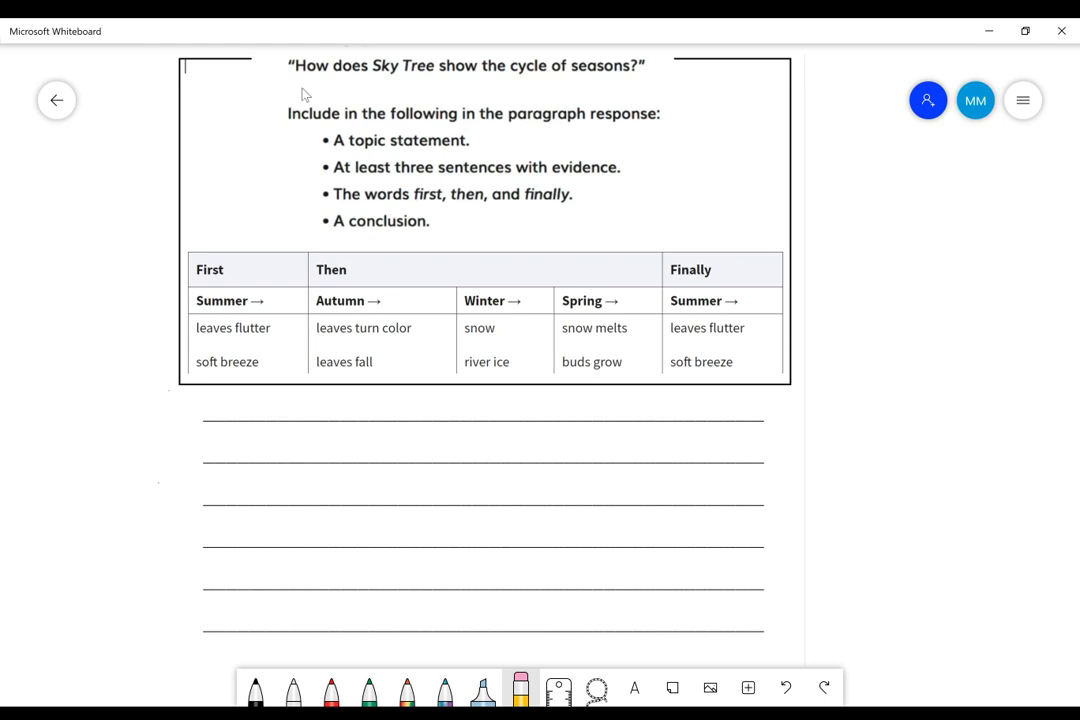
pyautogui.moveTo(436, 108)
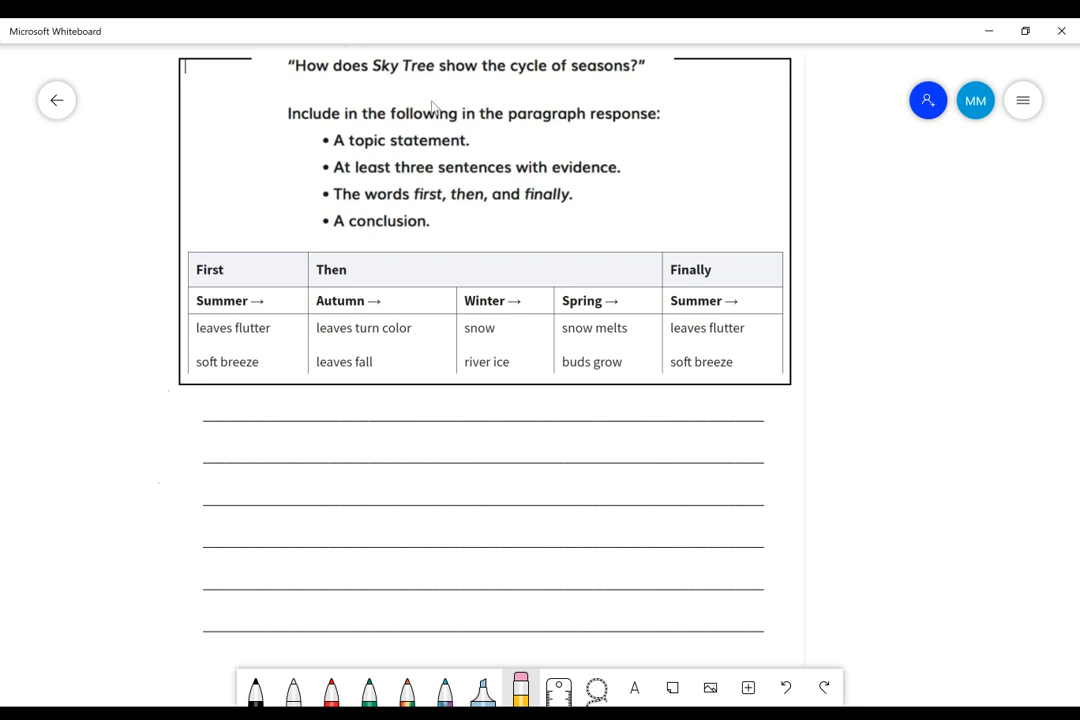
pyautogui.moveTo(672, 138)
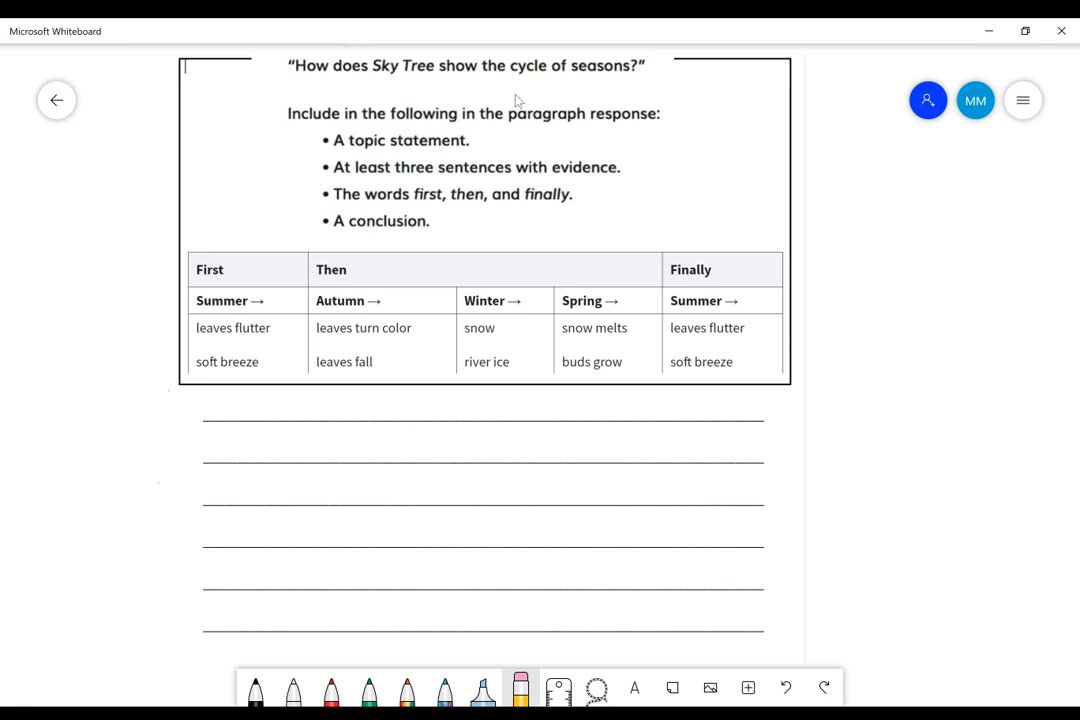
pyautogui.moveTo(412, 84)
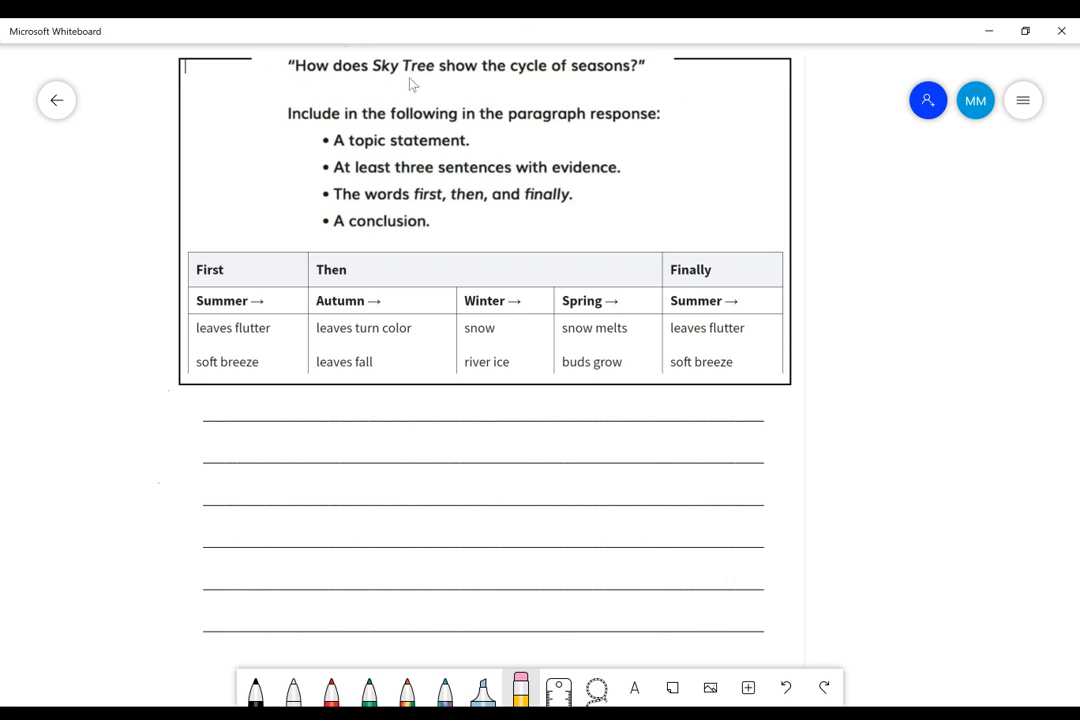
pyautogui.moveTo(608, 96)
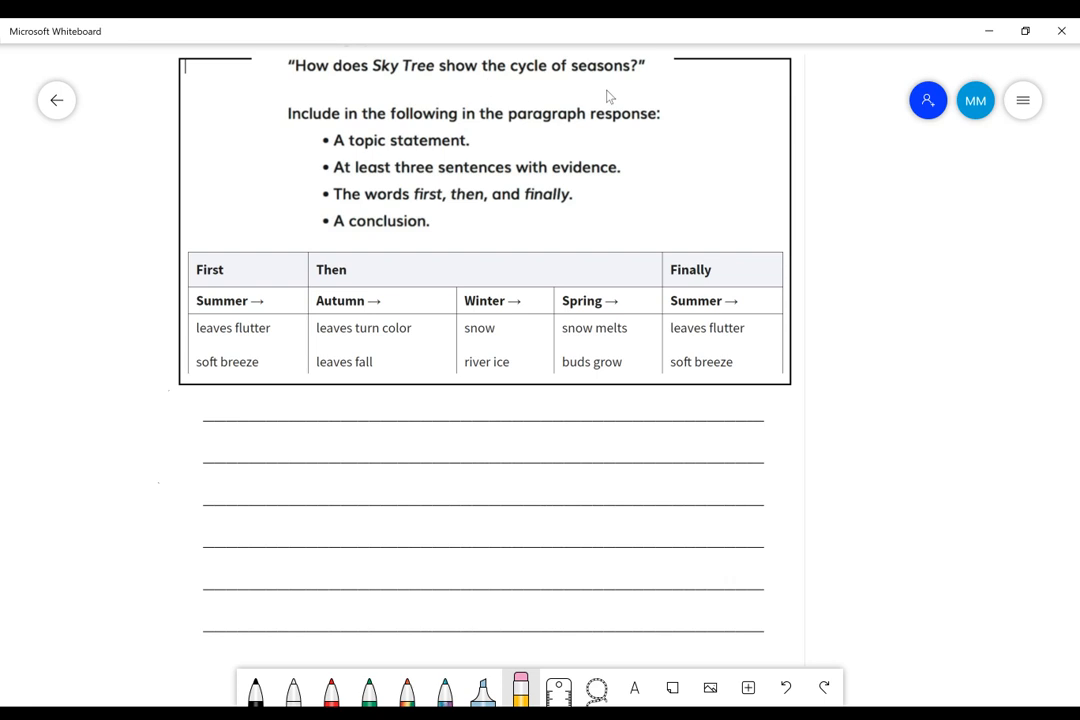
pyautogui.moveTo(624, 96)
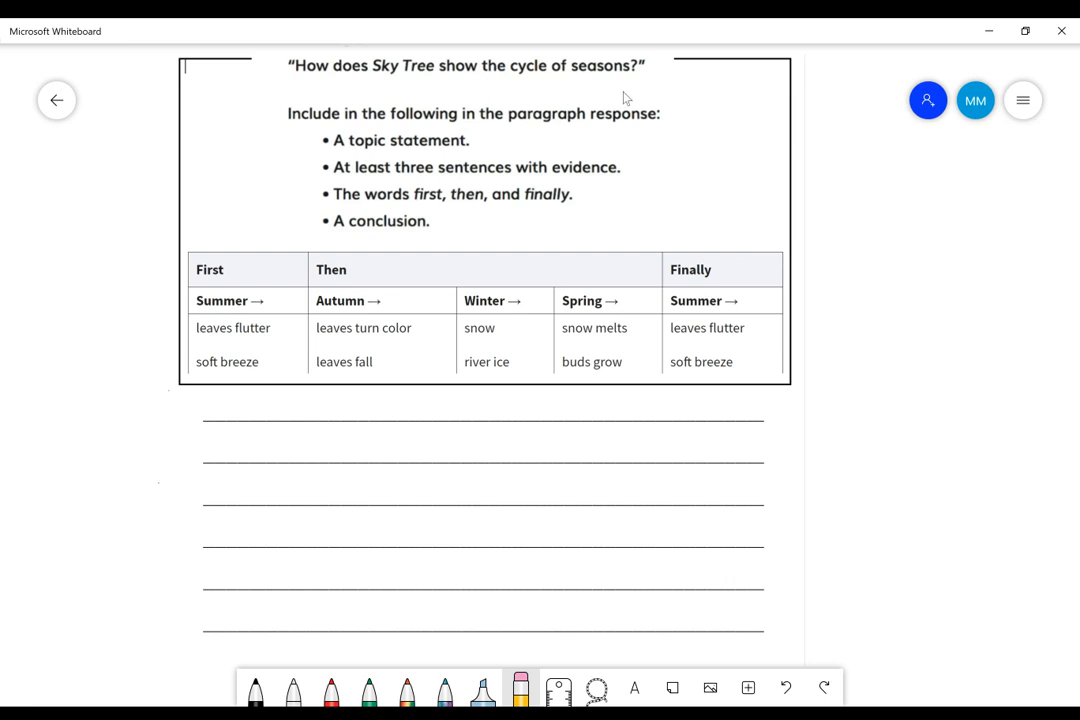
pyautogui.moveTo(392, 190)
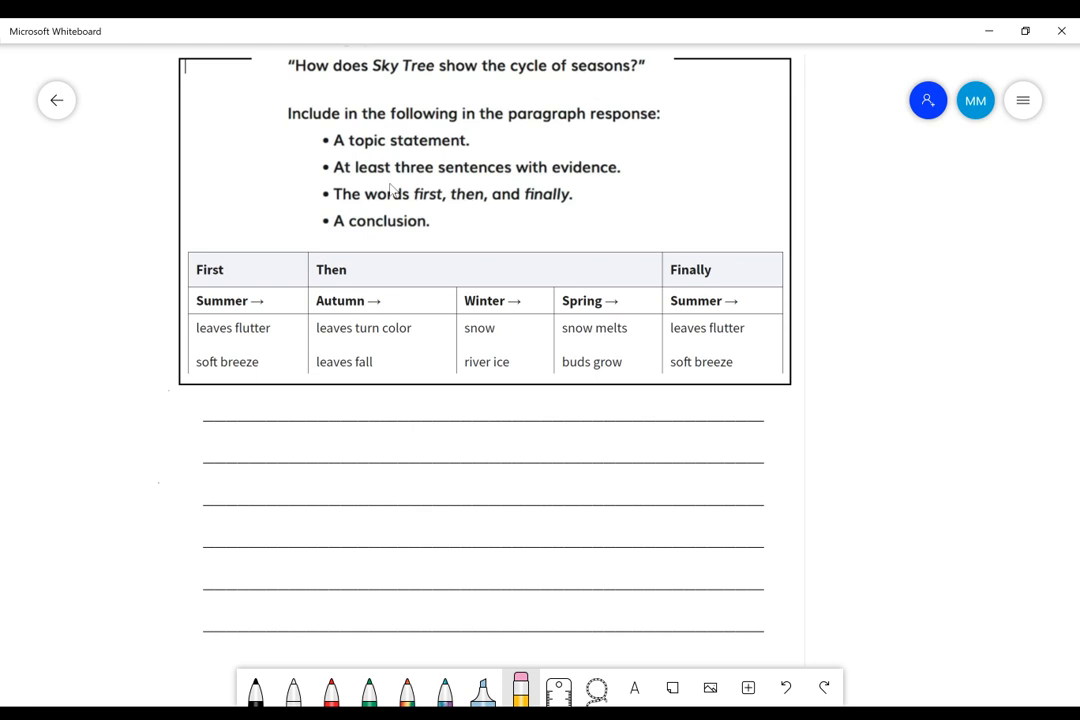
pyautogui.moveTo(422, 92)
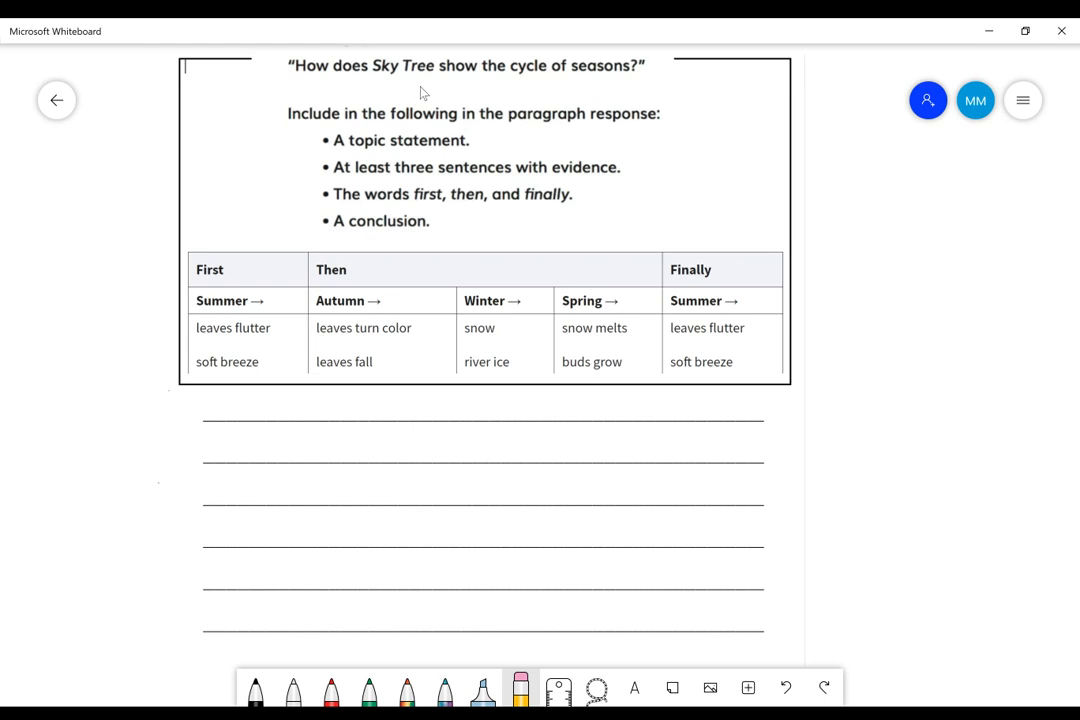
# With black ink, handwrite "Sky Tree shows the" on the first ruled line below the seasons table
pyautogui.click(256, 688)
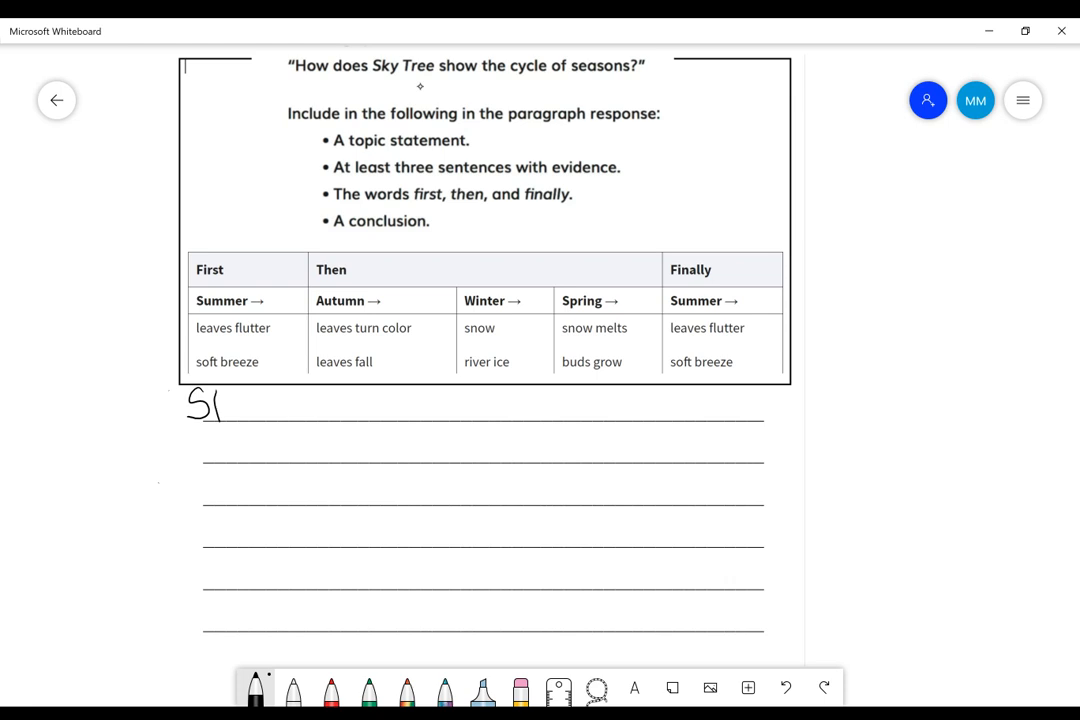
pyautogui.moveTo(216, 410); pyautogui.dragTo(270, 414)
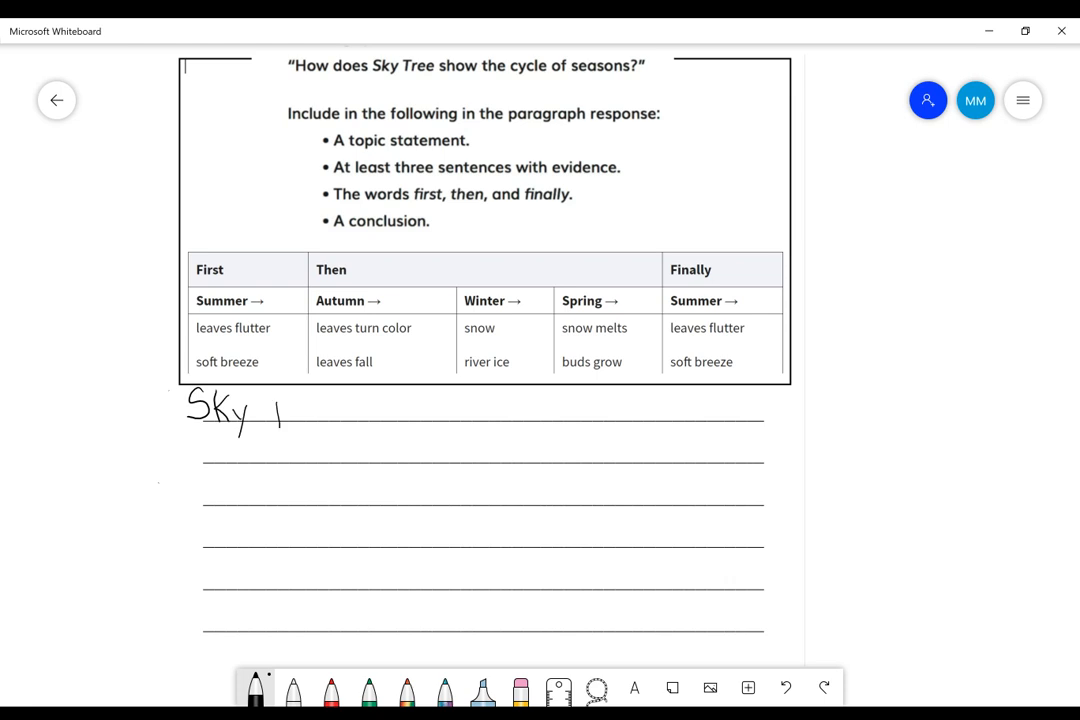
pyautogui.moveTo(270, 410); pyautogui.dragTo(320, 414)
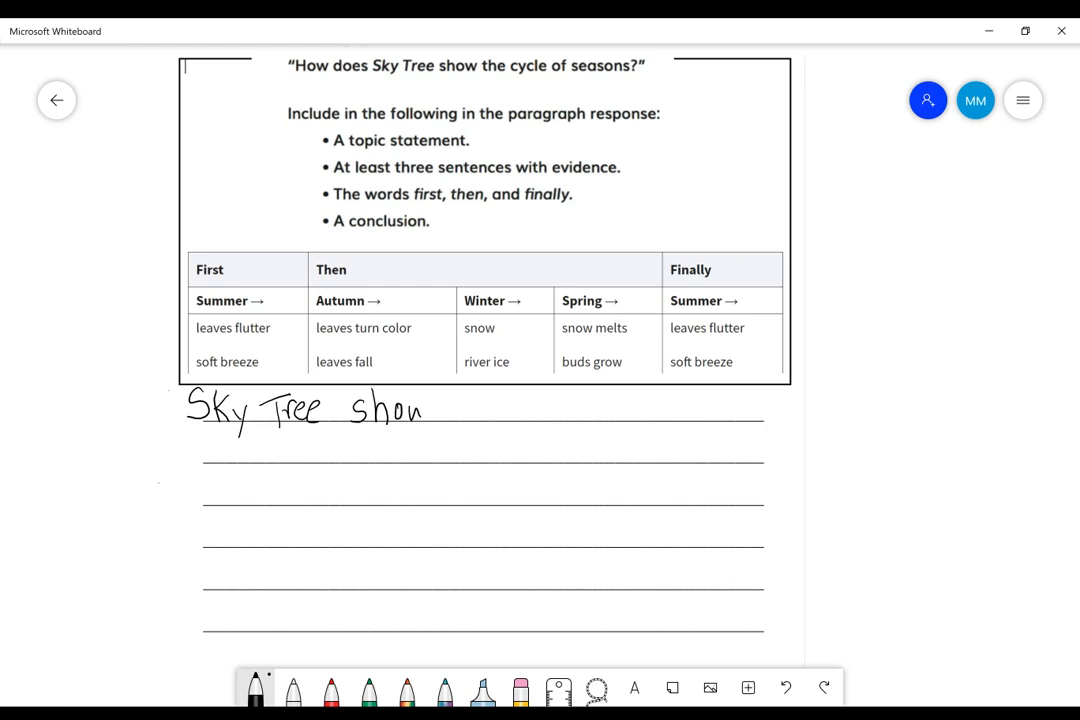
pyautogui.write('s th')
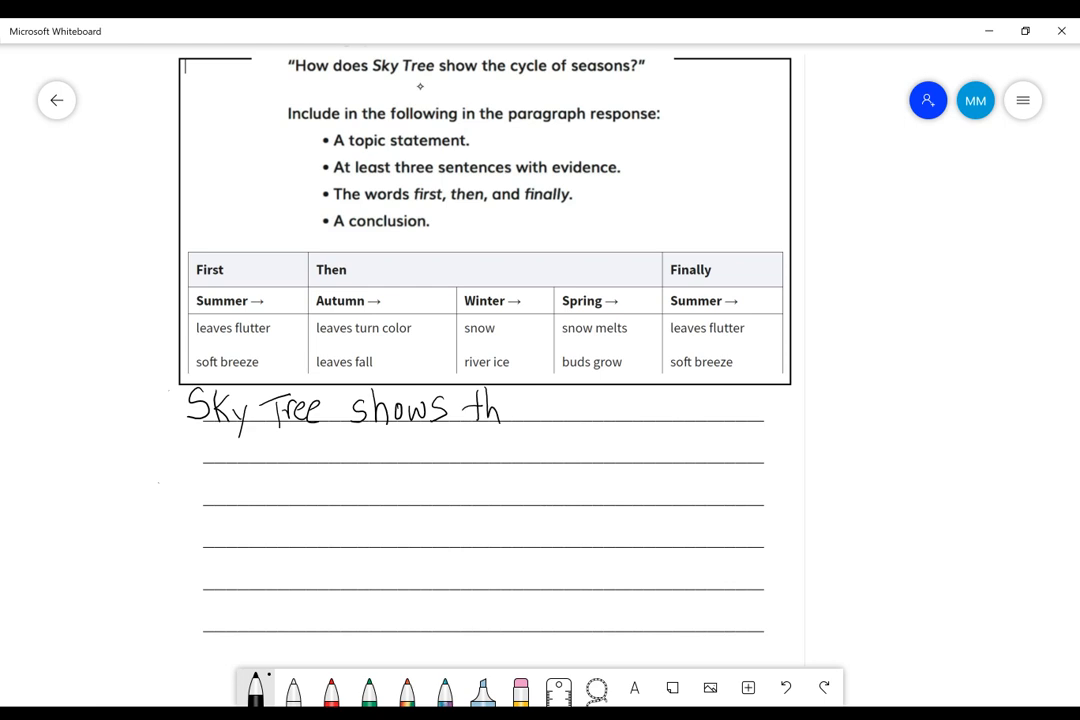
pyautogui.moveTo(490, 410); pyautogui.dragTo(620, 414)
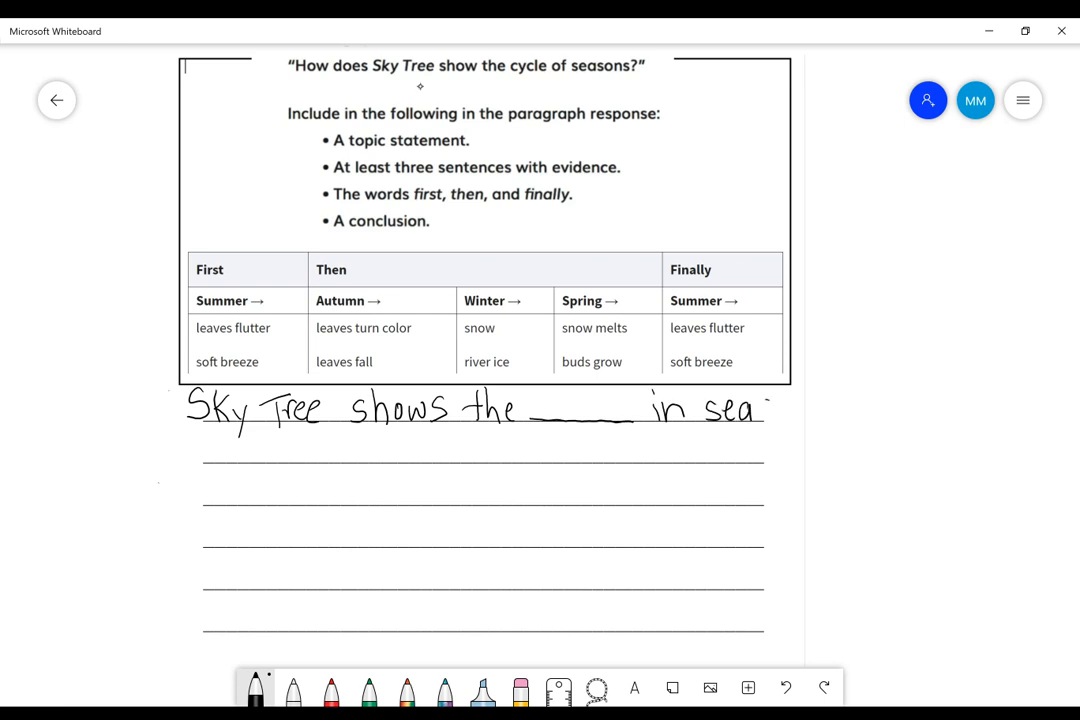
pyautogui.moveTo(760, 404); pyautogui.dragTo(820, 408)
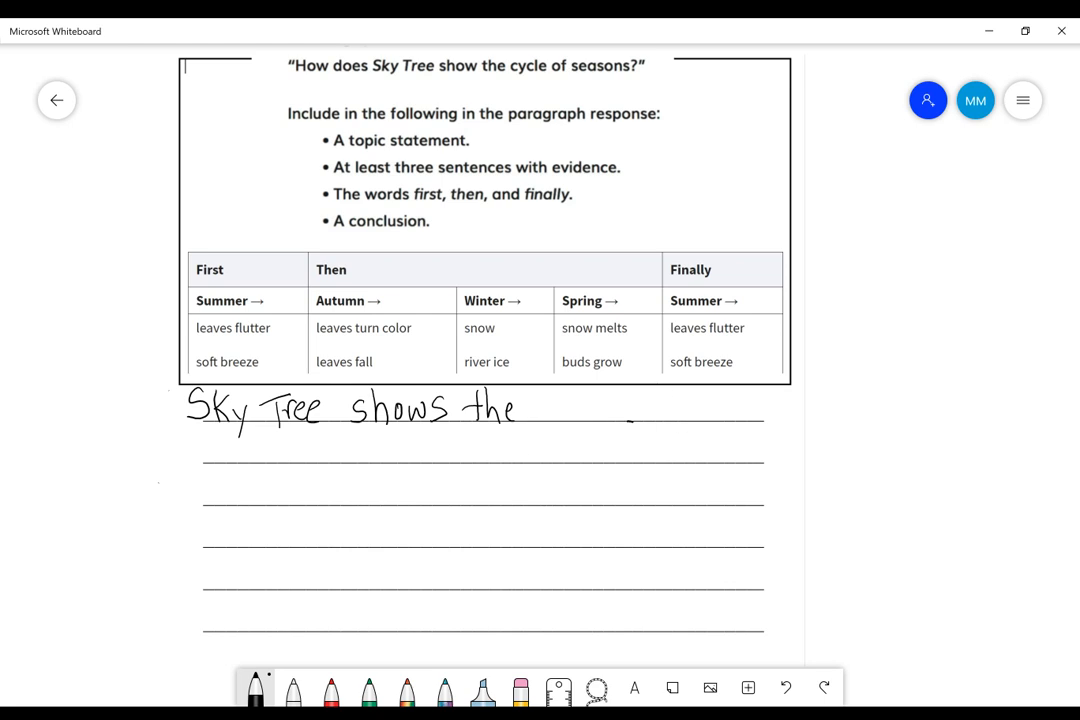
# Handwrite "changes in weather and nature during season" after "the", continuing onto a second line
pyautogui.moveTo(550, 414); pyautogui.dragTo(564, 396)
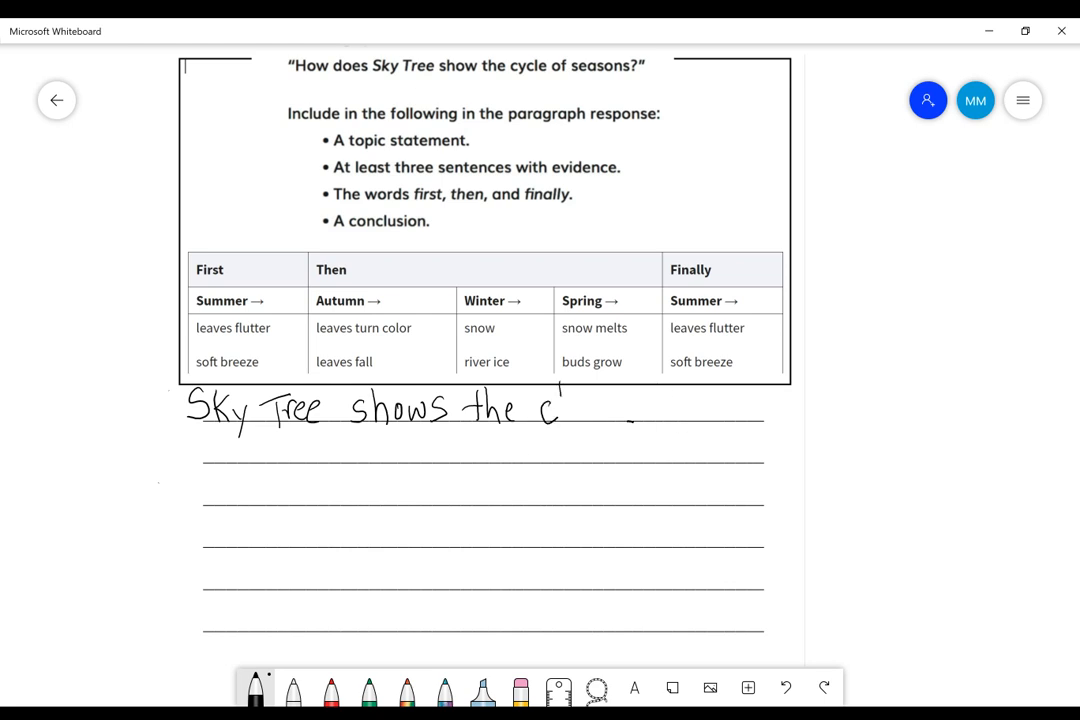
pyautogui.moveTo(560, 404); pyautogui.dragTo(640, 410)
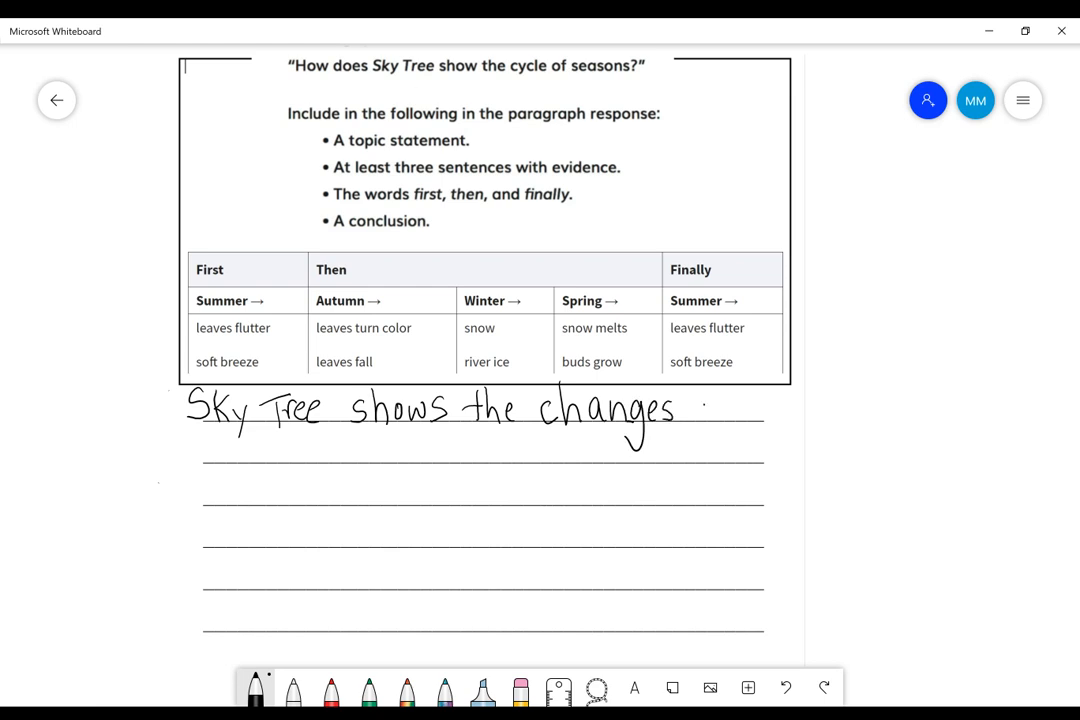
pyautogui.write('in')
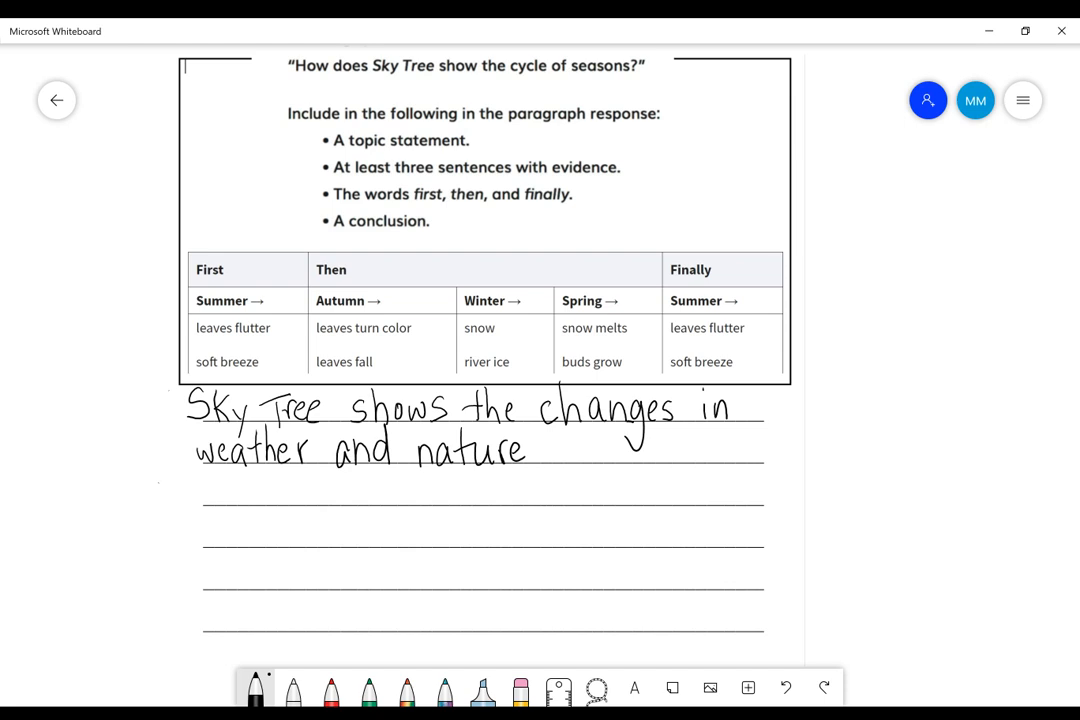
pyautogui.write('c')
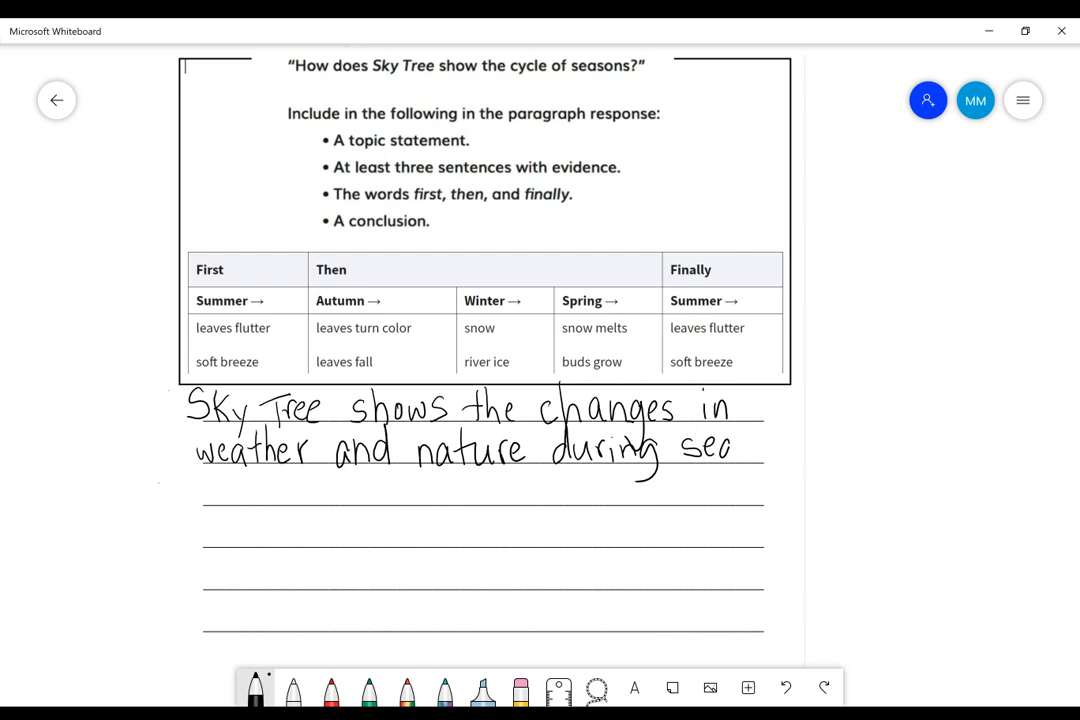
pyautogui.moveTo(730, 448); pyautogui.dragTo(800, 444)
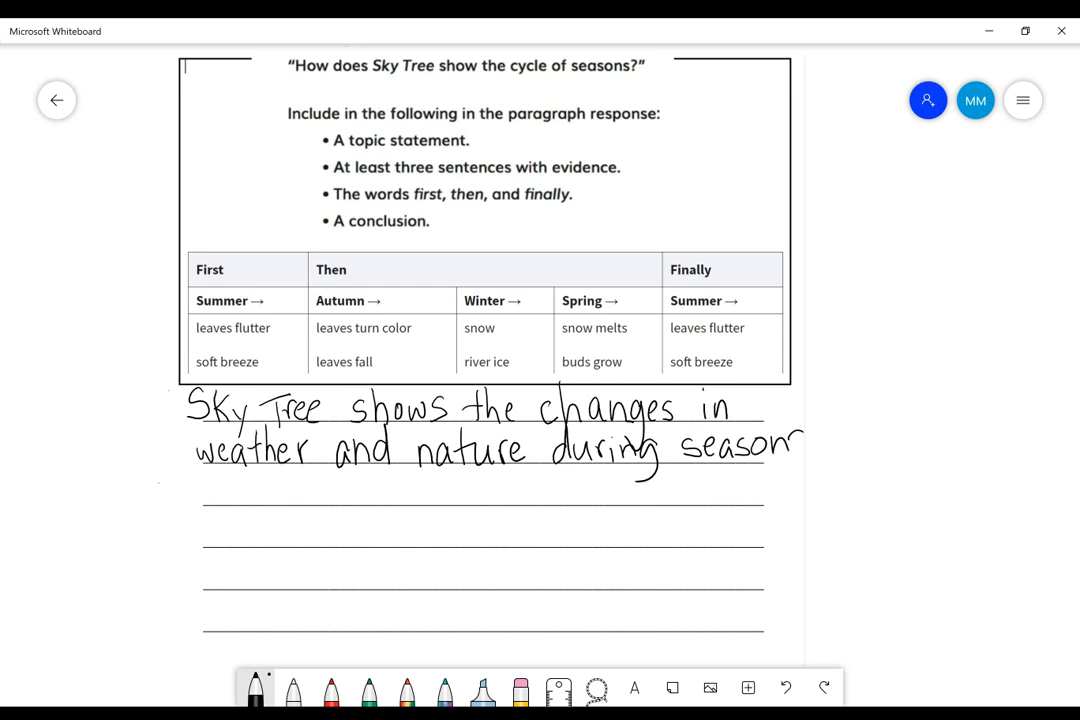
pyautogui.moveTo(796, 440); pyautogui.dragTo(820, 450)
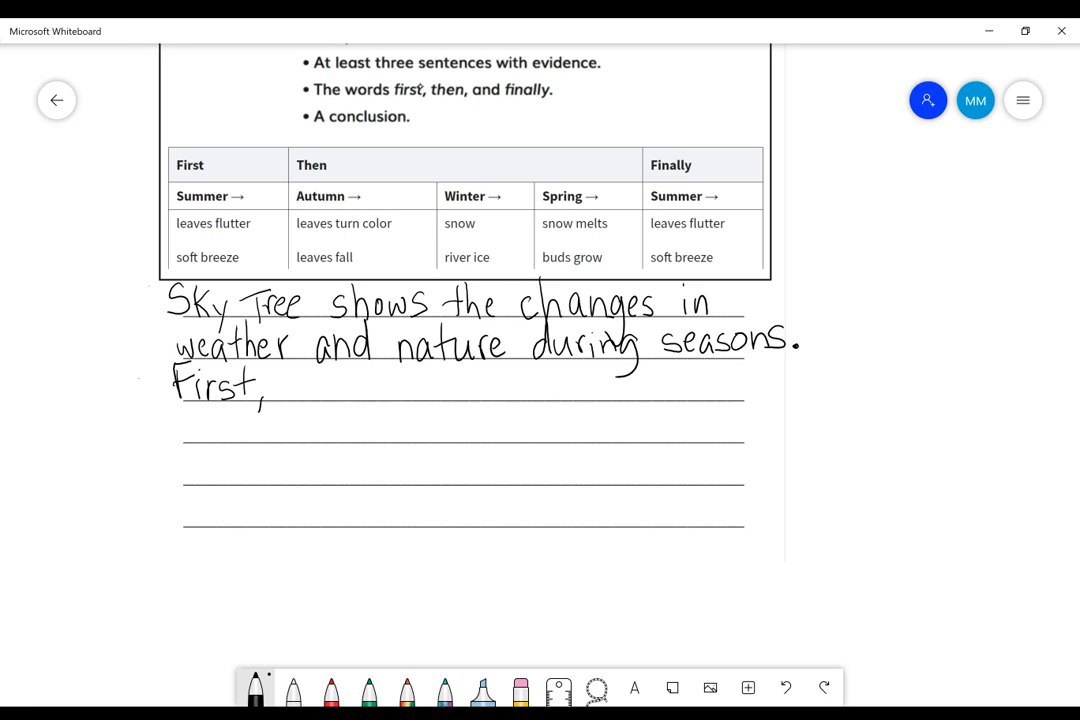
# Handwrite "First, in summer" on the next line followed by a long blank answer line
pyautogui.moveTo(278, 376); pyautogui.dragTo(284, 400)
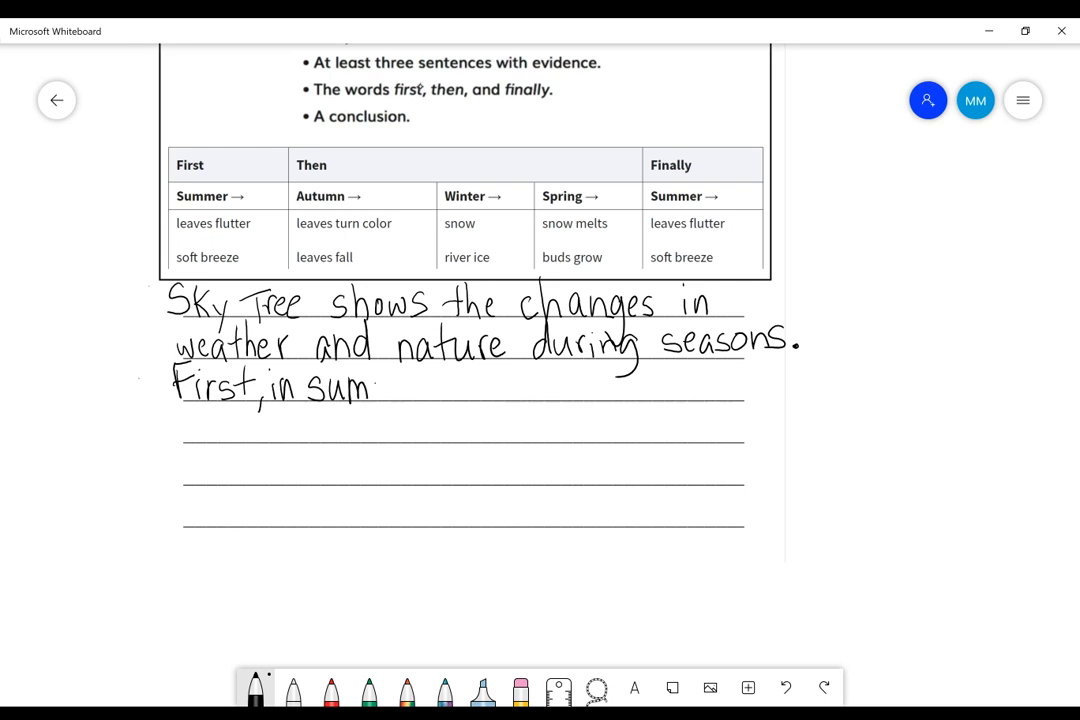
pyautogui.write('mer')
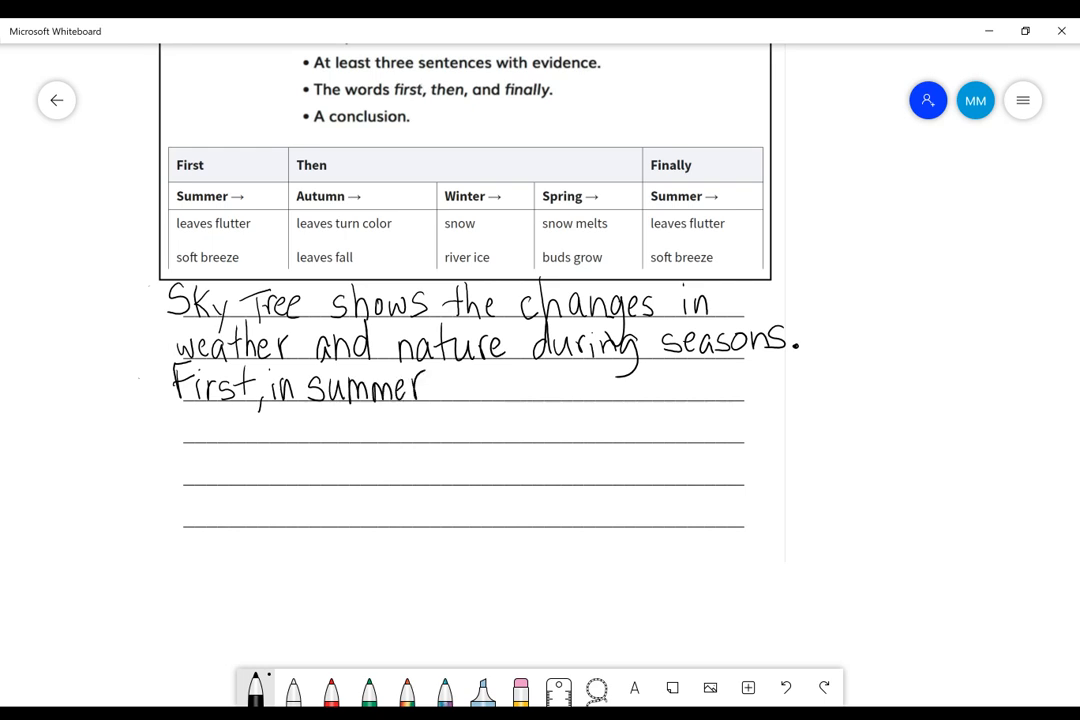
pyautogui.moveTo(432, 398); pyautogui.dragTo(652, 396)
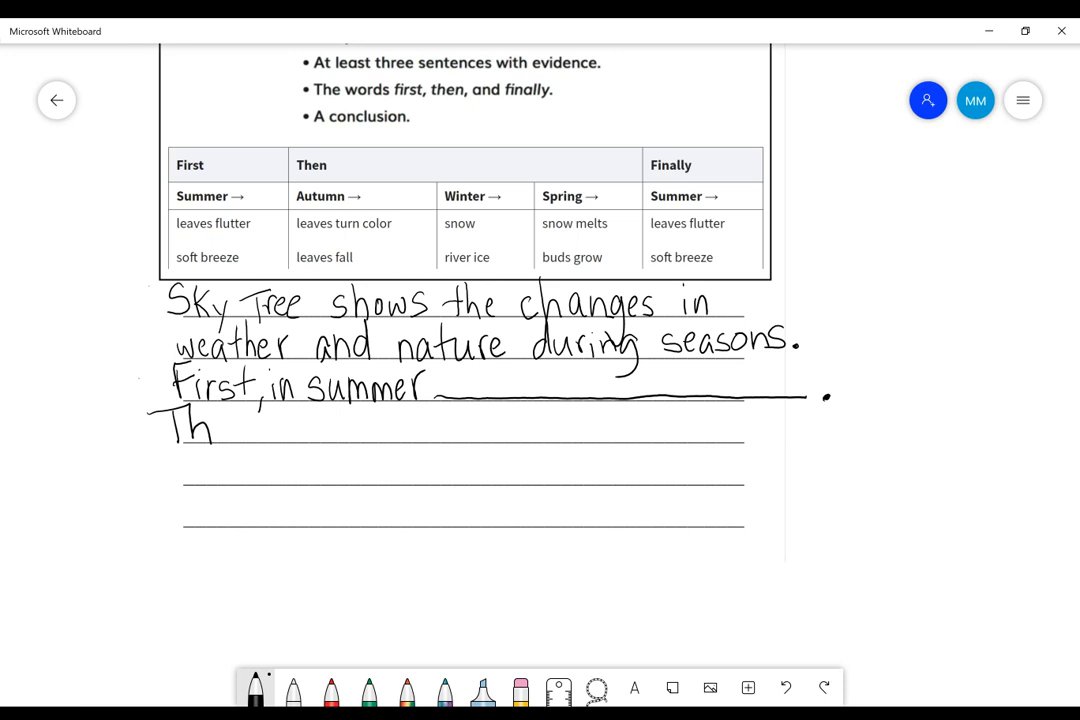
# Handwrite "Then, in fall and winter" on the next line with its own blank and period
pyautogui.moveTo(184, 430); pyautogui.dragTo(330, 430)
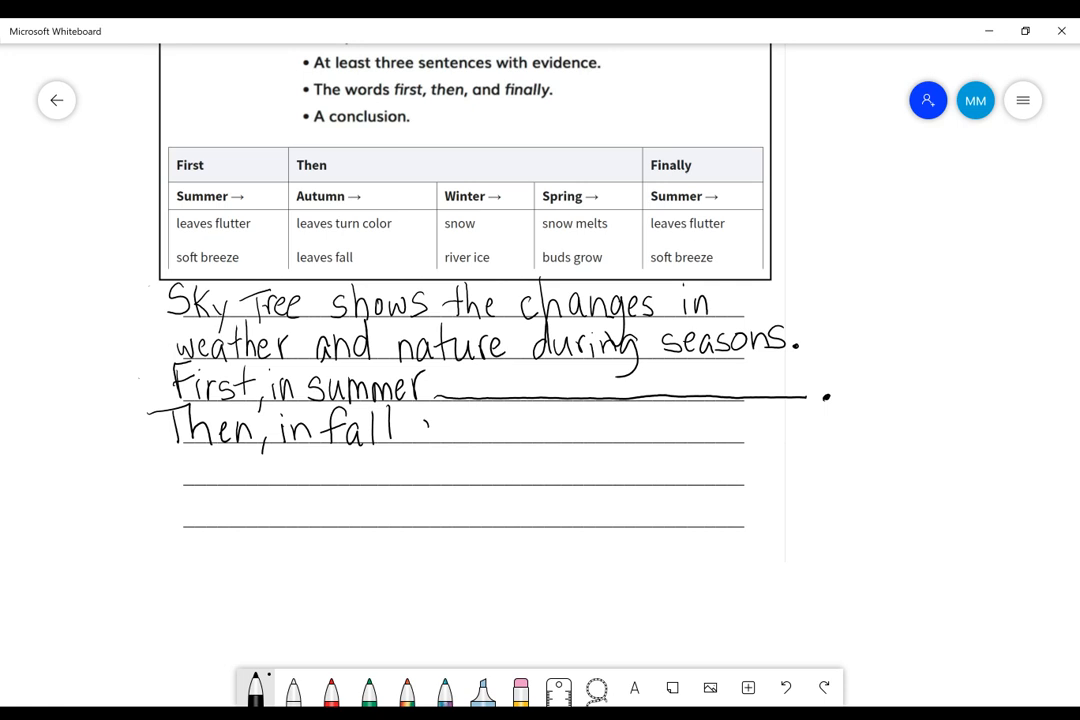
pyautogui.moveTo(410, 428); pyautogui.dragTo(476, 428)
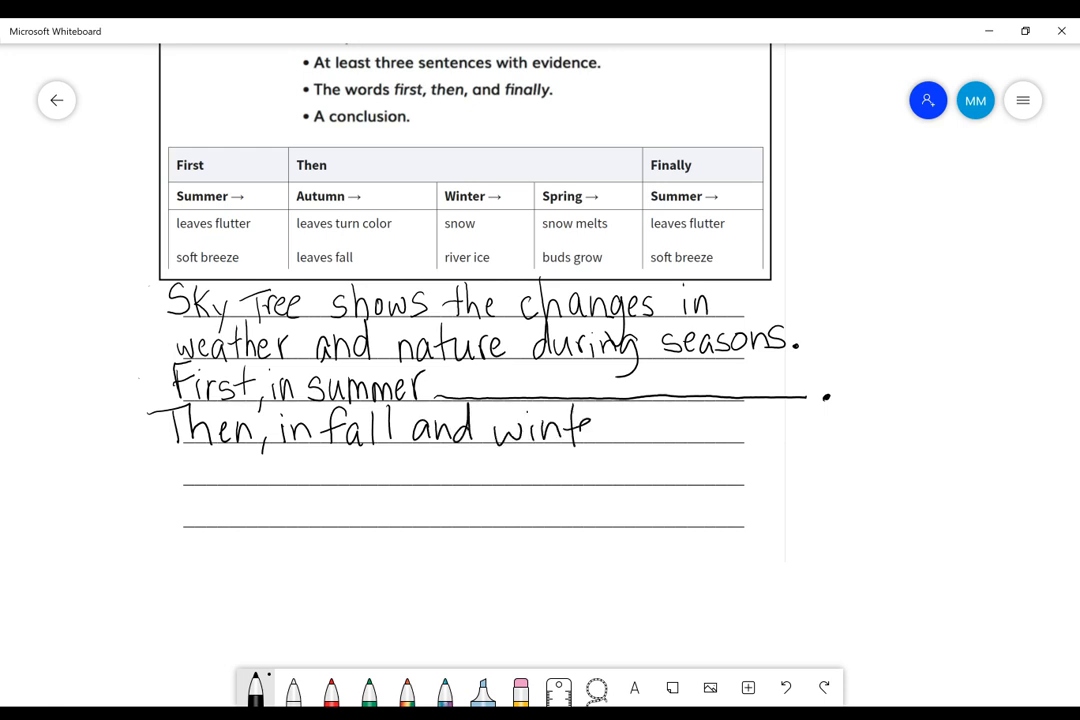
pyautogui.moveTo(600, 430); pyautogui.dragTo(876, 436)
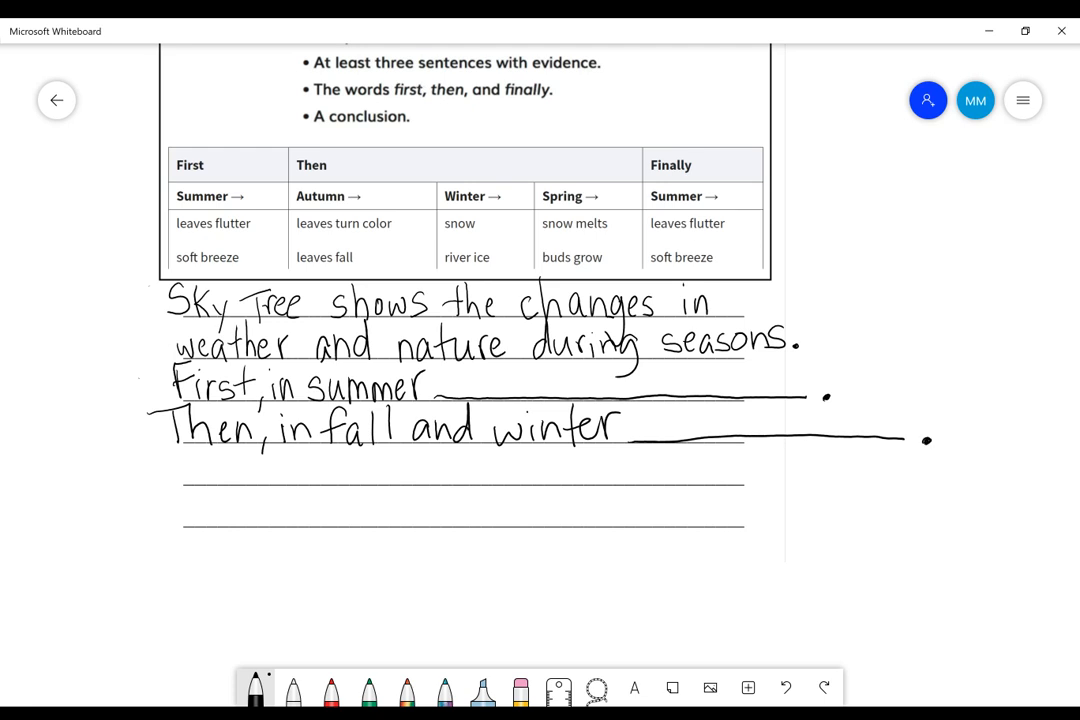
pyautogui.moveTo(172, 480); pyautogui.dragTo(196, 460)
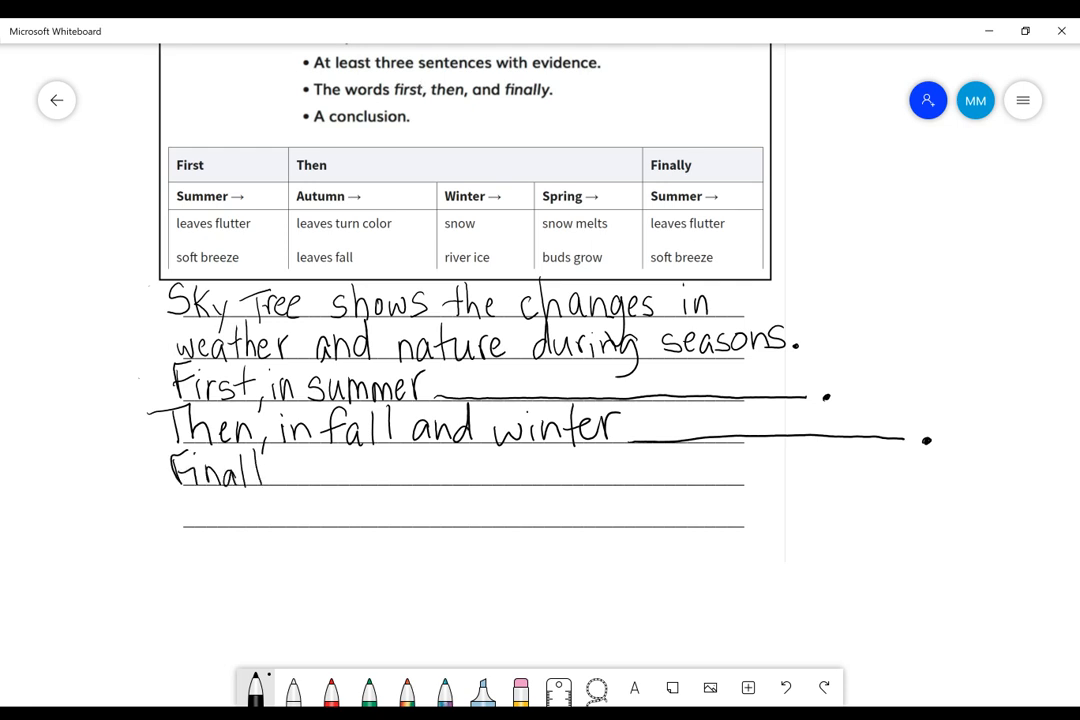
# Handwrite "Finally, in spring and summer" on the next line followed by a long blank answer line
pyautogui.moveTo(264, 470); pyautogui.dragTo(324, 476)
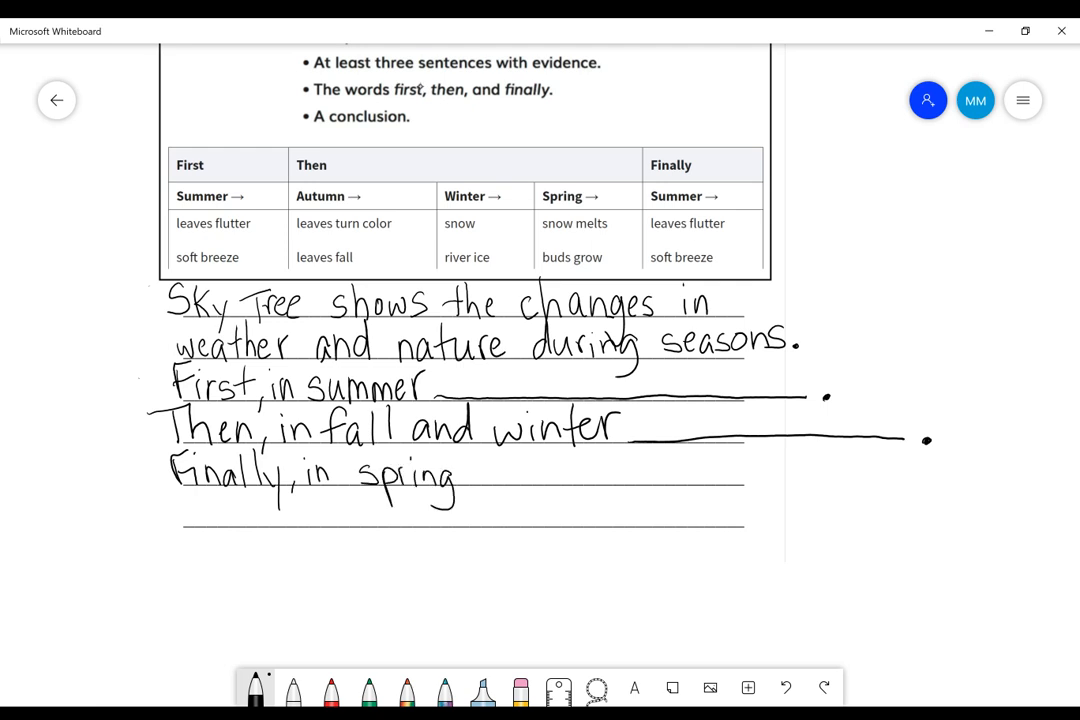
pyautogui.moveTo(460, 476); pyautogui.dragTo(520, 486)
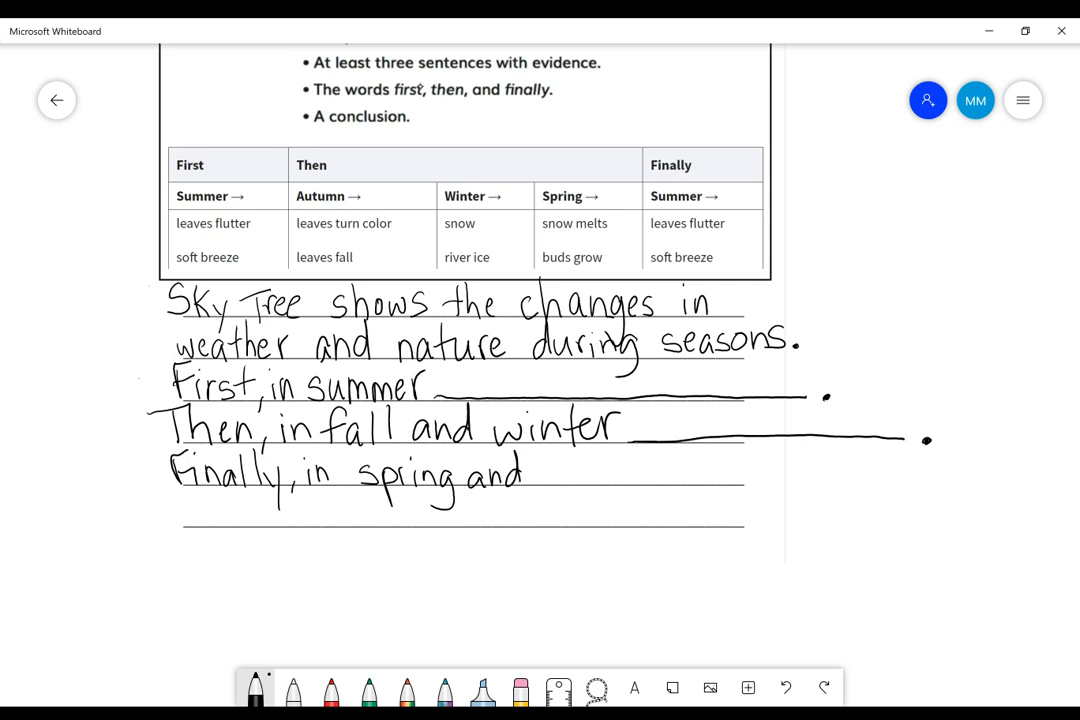
pyautogui.moveTo(530, 476); pyautogui.dragTo(600, 476)
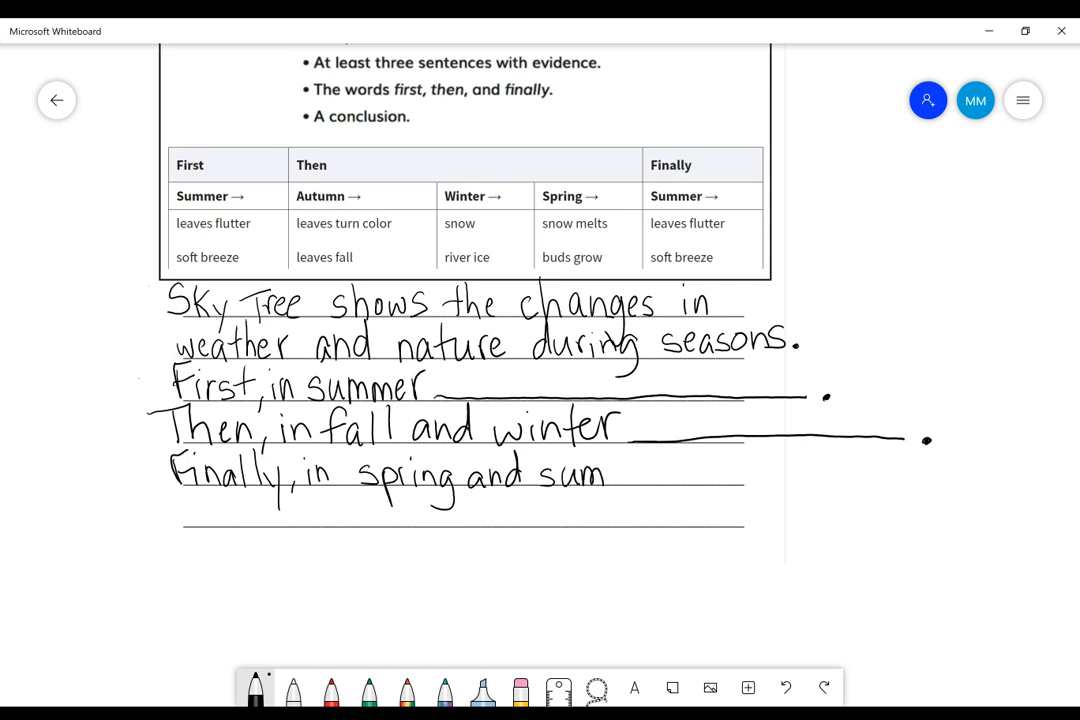
pyautogui.write('mer')
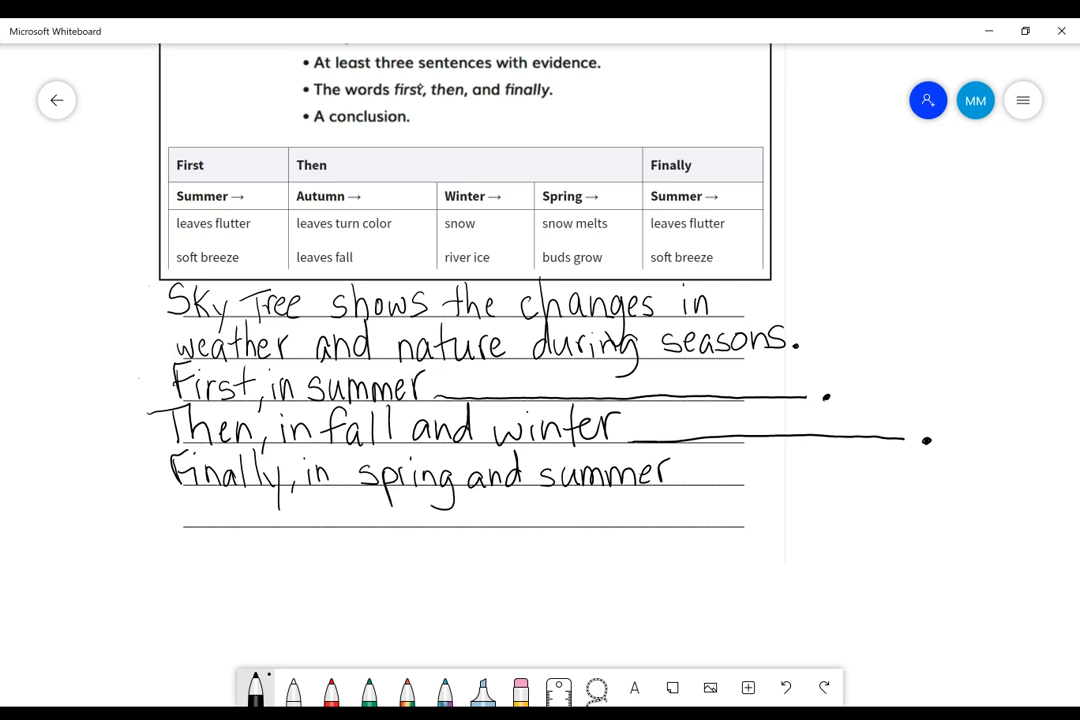
pyautogui.moveTo(690, 482); pyautogui.dragTo(980, 482)
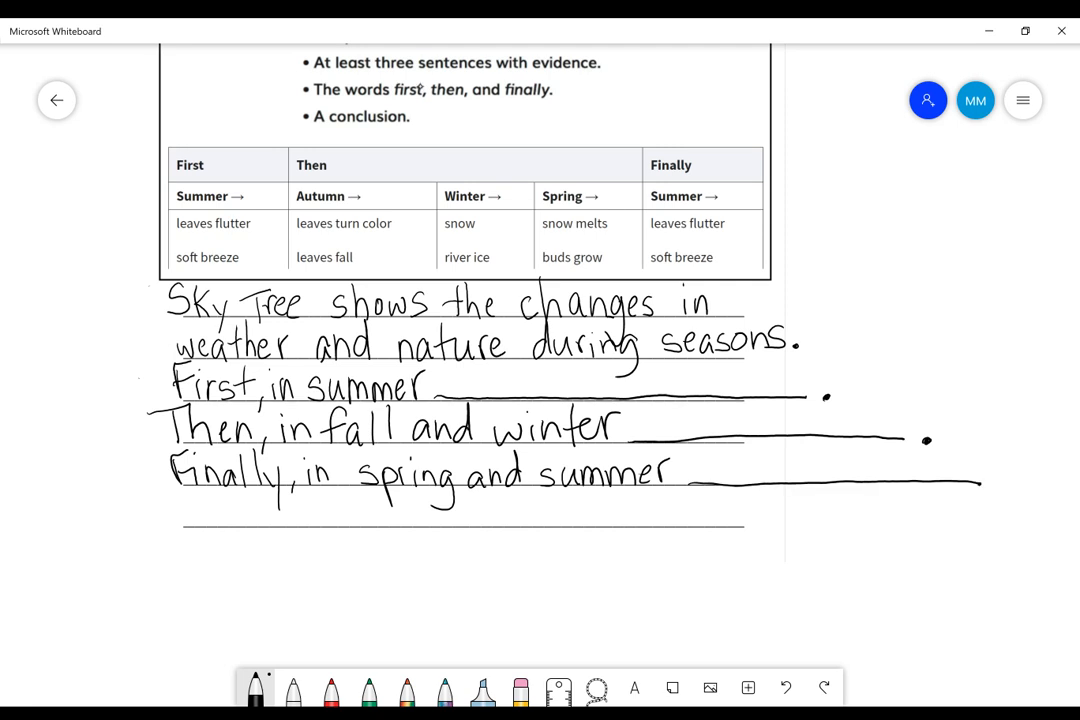